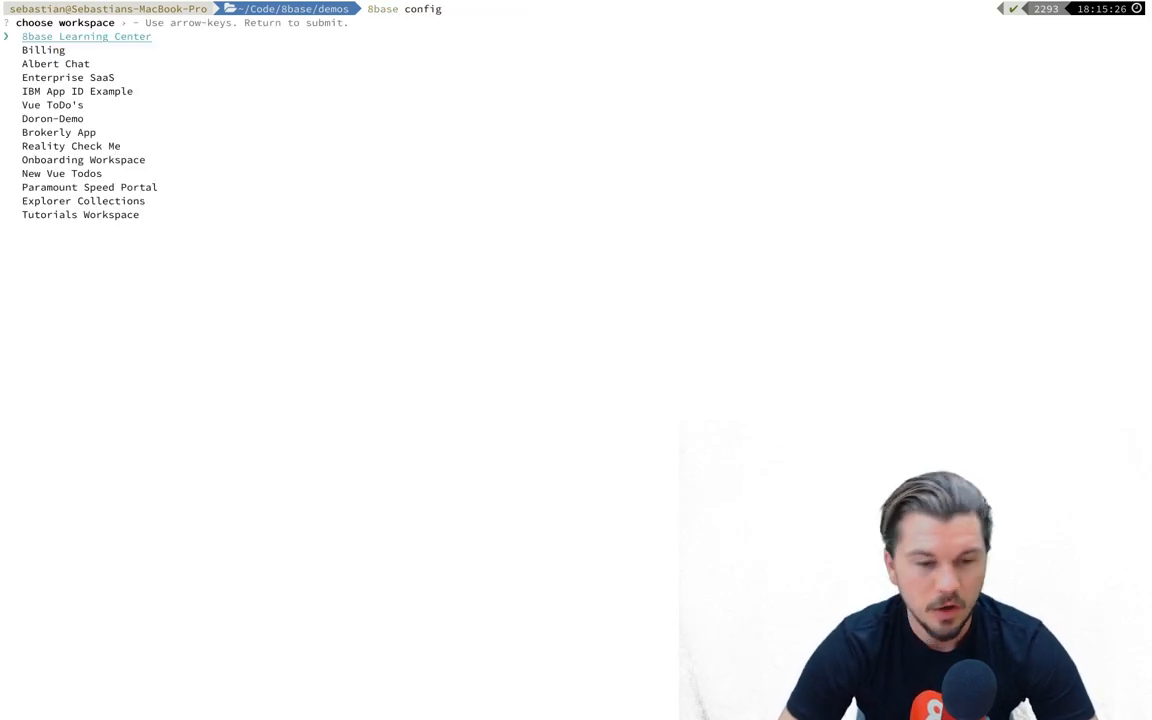
Choose Tutorials Workspace from the 8base config workspace list.
{"action": "key", "text": "down"}
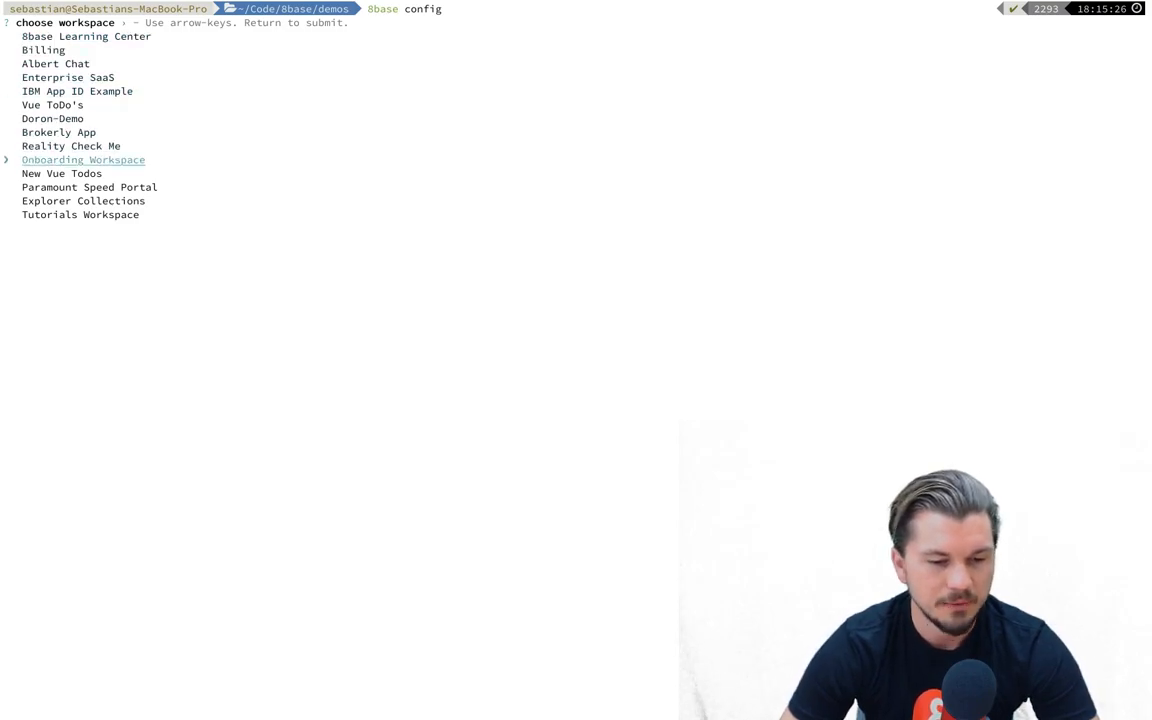
{"action": "key", "text": "Return"}
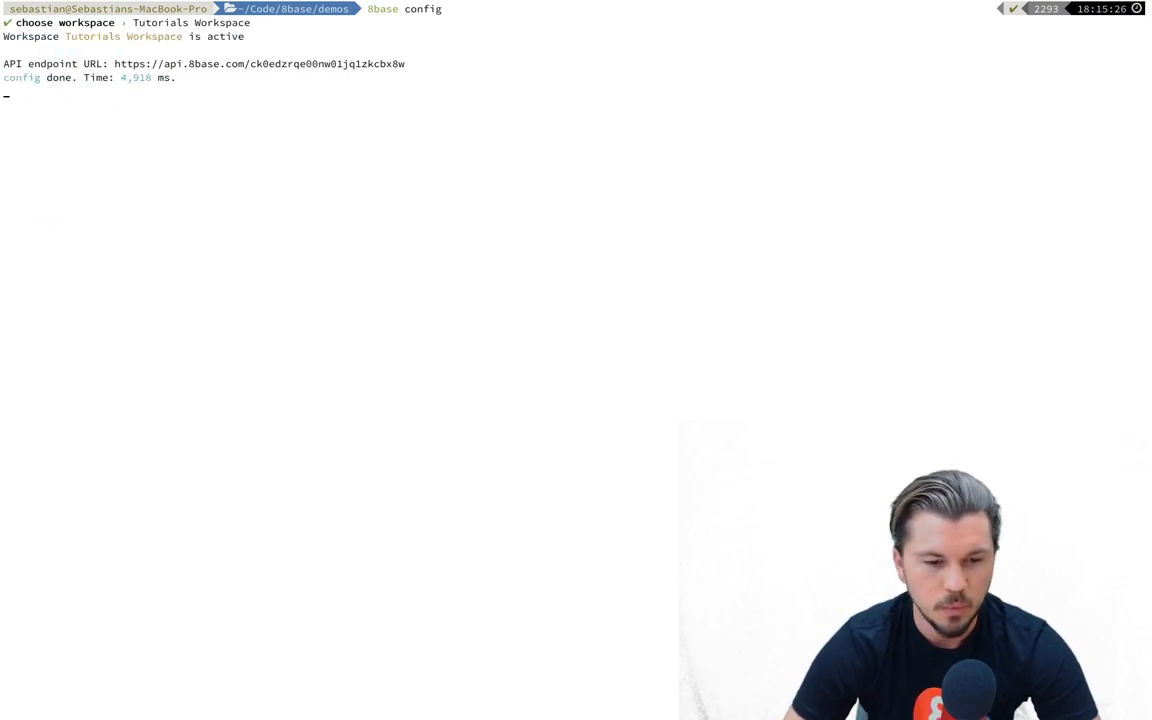
{"action": "key", "text": "Return"}
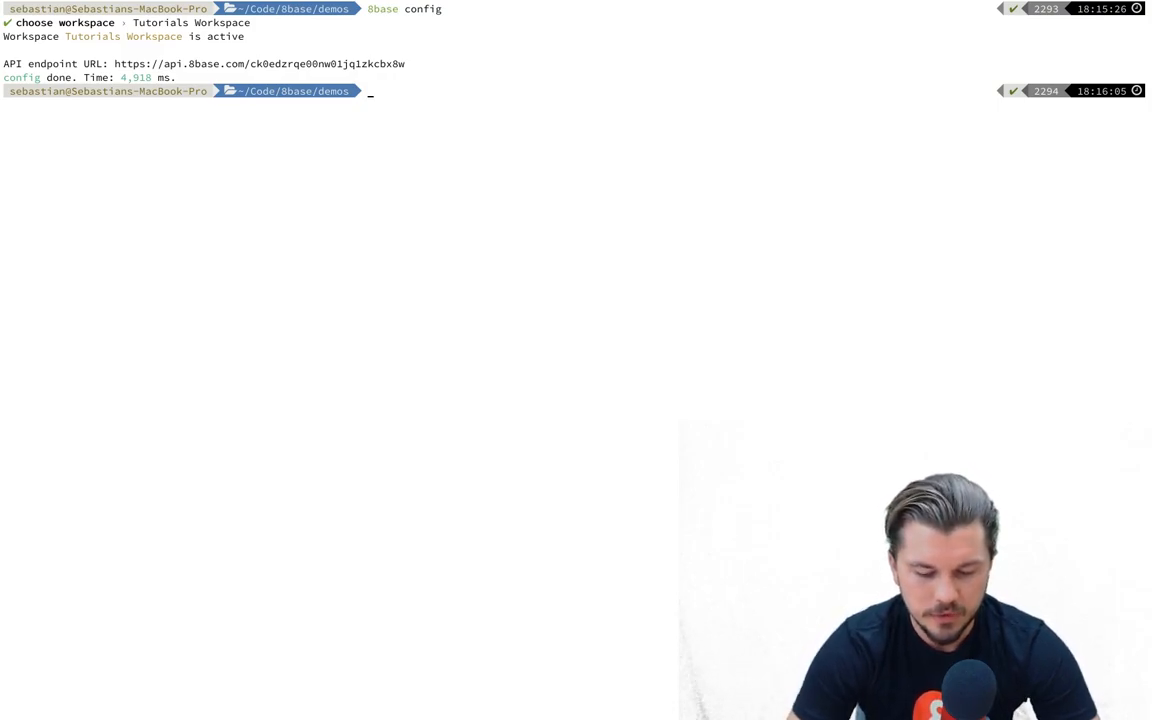
Type an 8base init command for gen-demo with a helloWorld resolver generator.
{"action": "type", "text": "8base init generators-demo"}
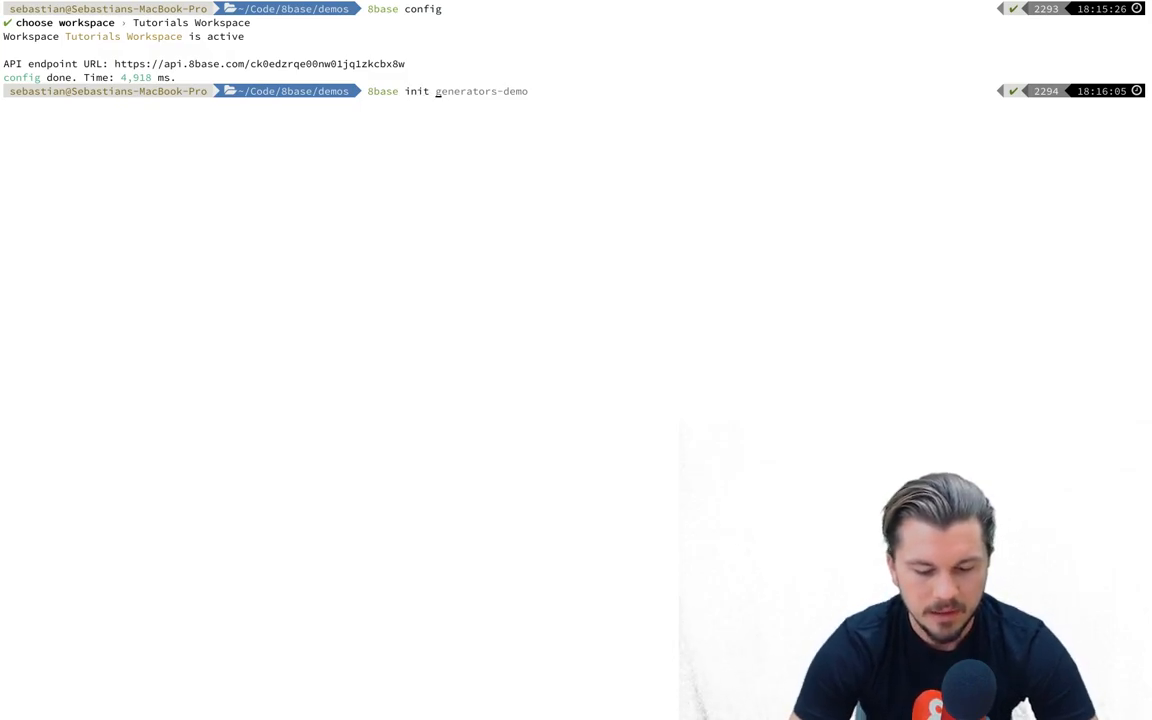
{"action": "type", "text": "gen-demo"}
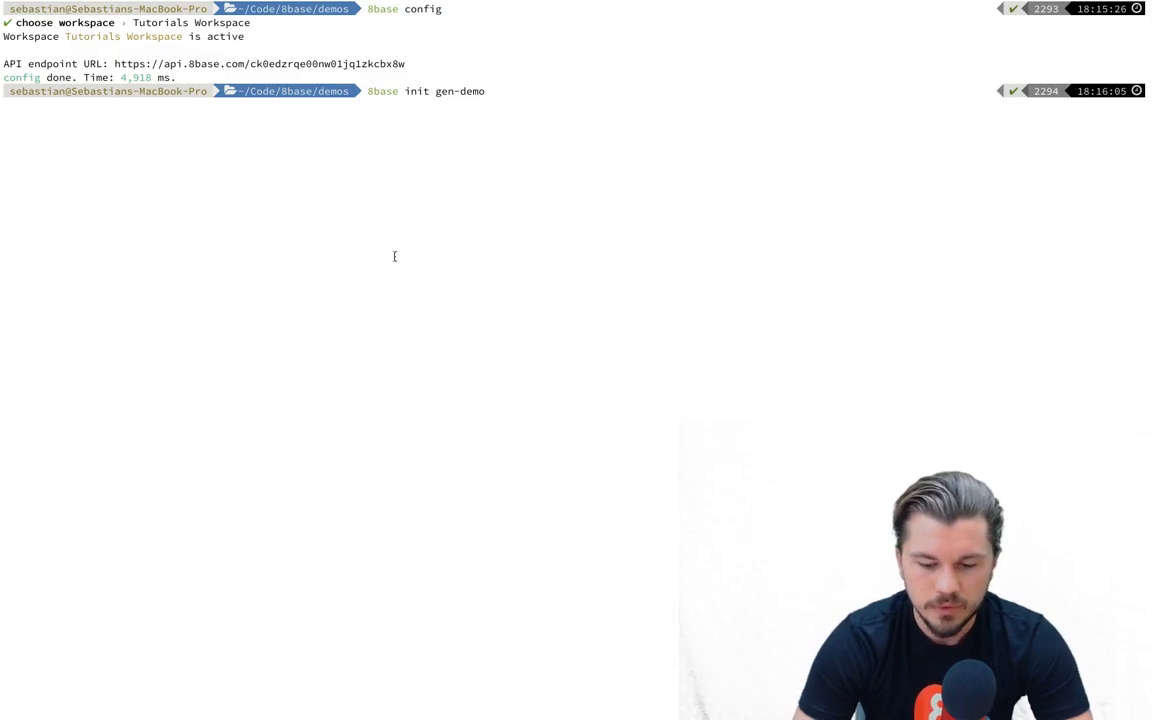
{"action": "type", "text": "-f"}
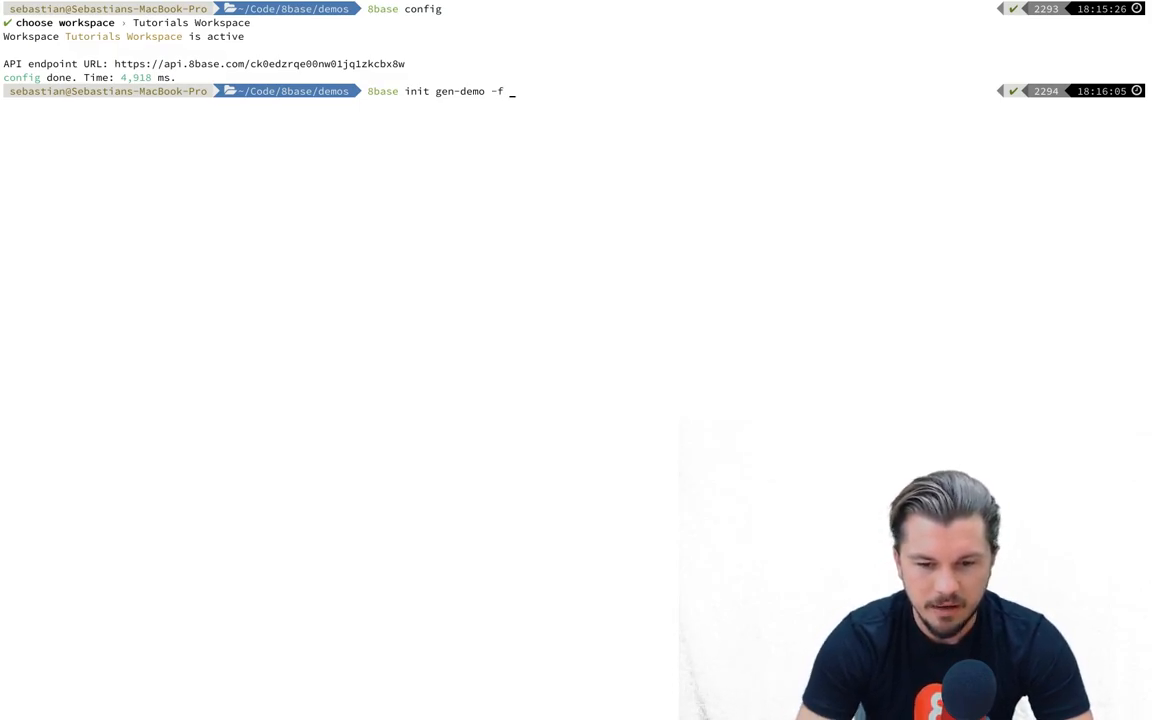
{"action": "type", "text": "\"\""}
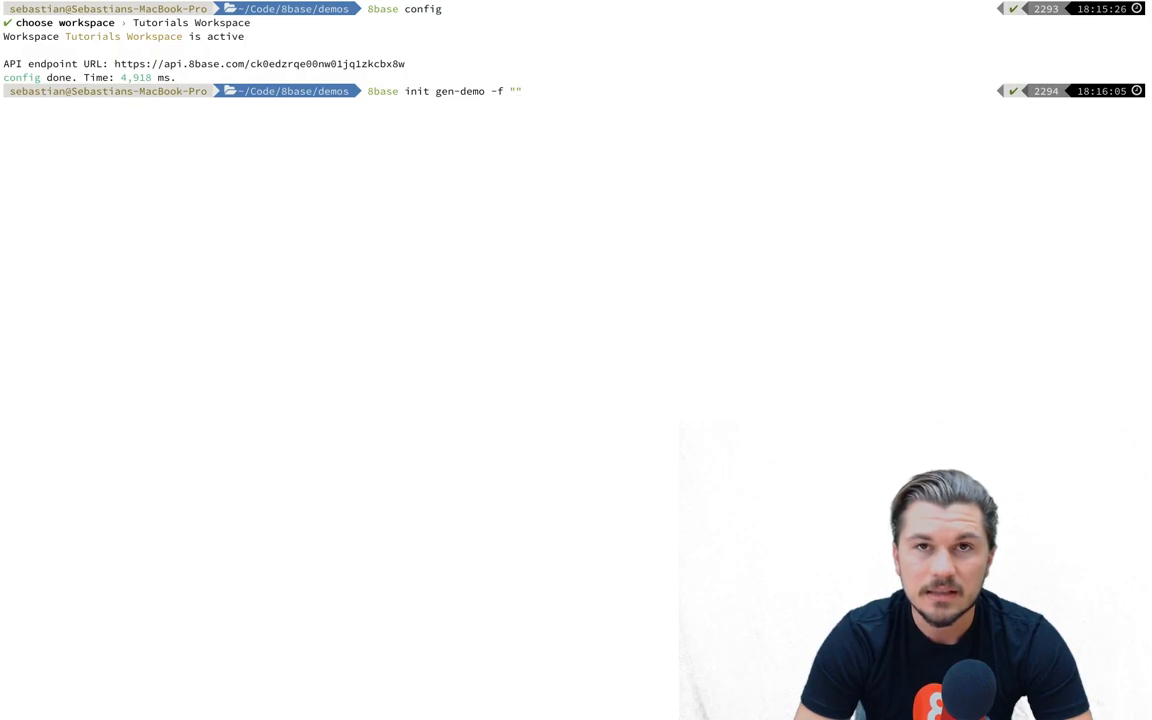
{"action": "type", "text": "re"}
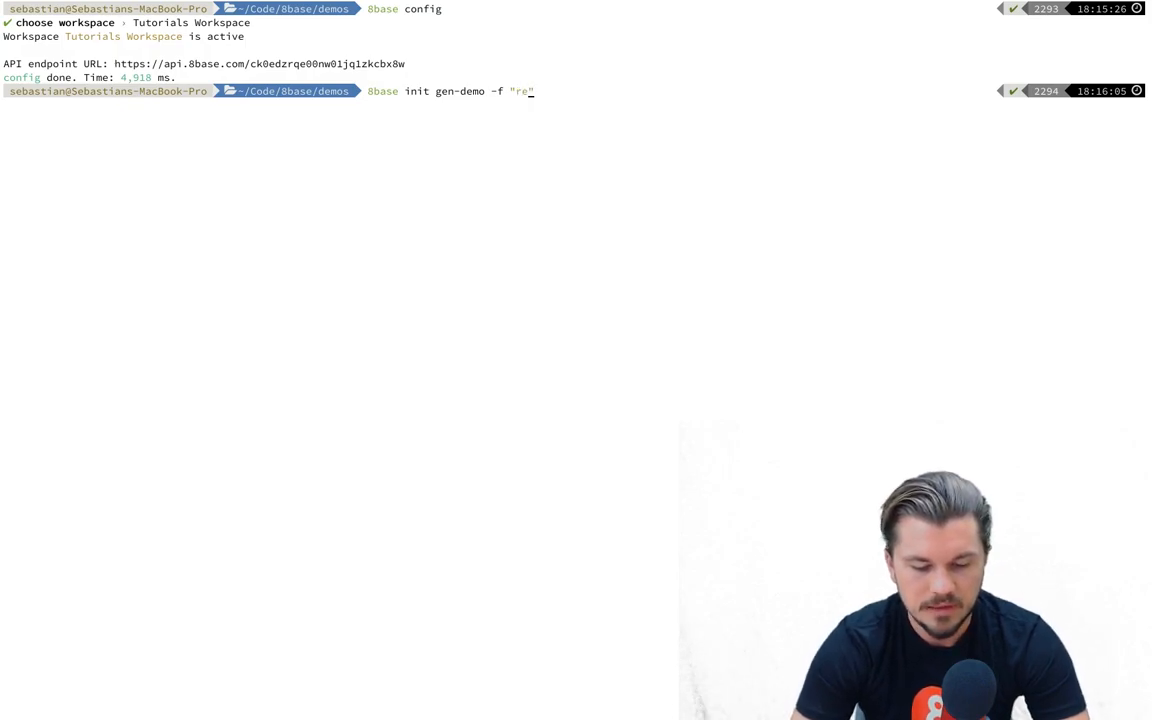
{"action": "type", "text": "solver"}
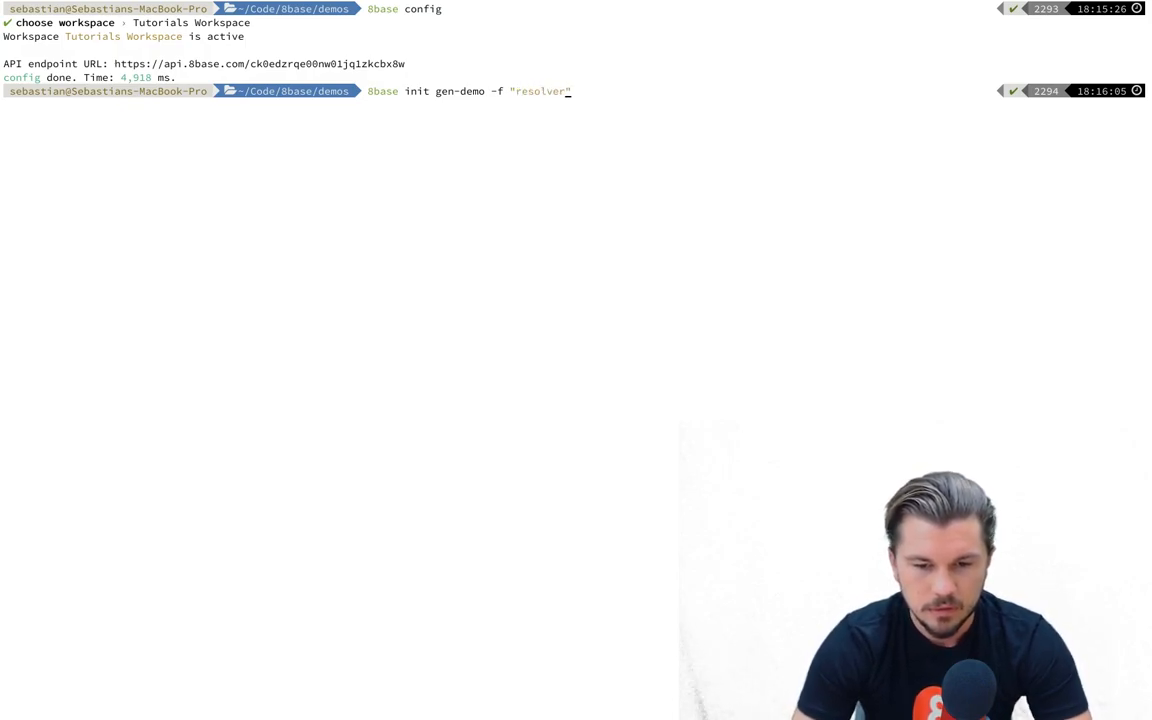
{"action": "type", "text": ":"}
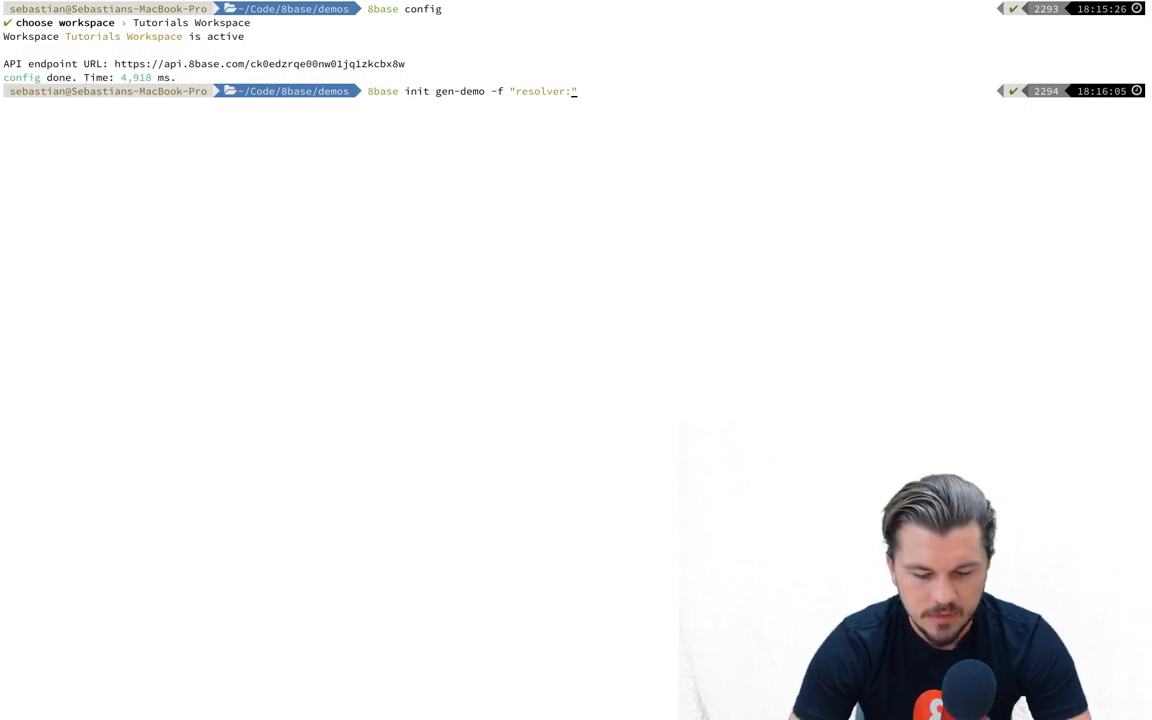
{"action": "type", "text": "HelloWor"}
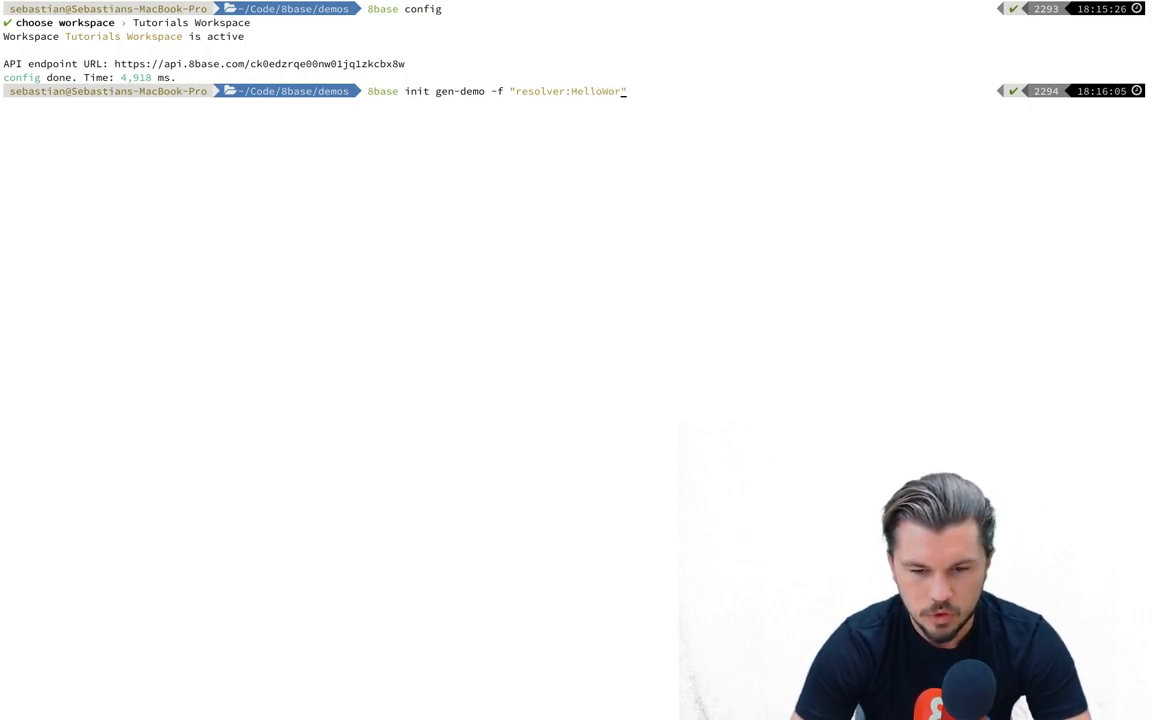
{"action": "type", "text": "ld\""}
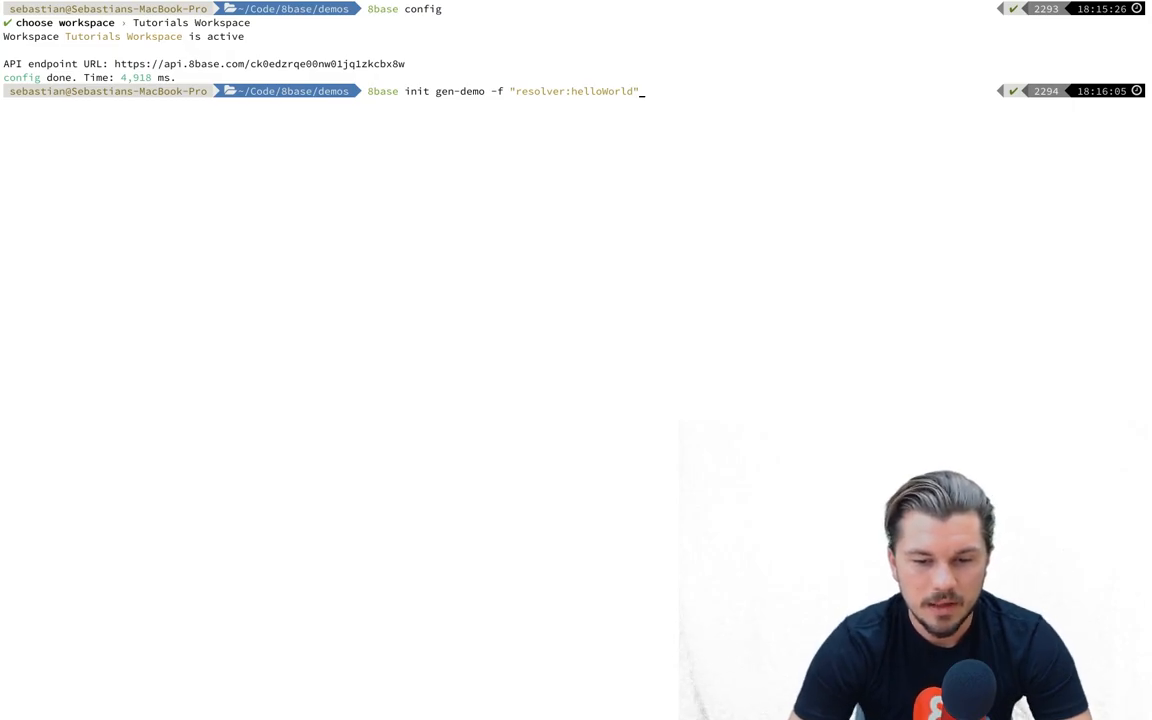
Add the machineCallback webhook and js syntax option to the init command.
{"action": "type", "text": "\""}
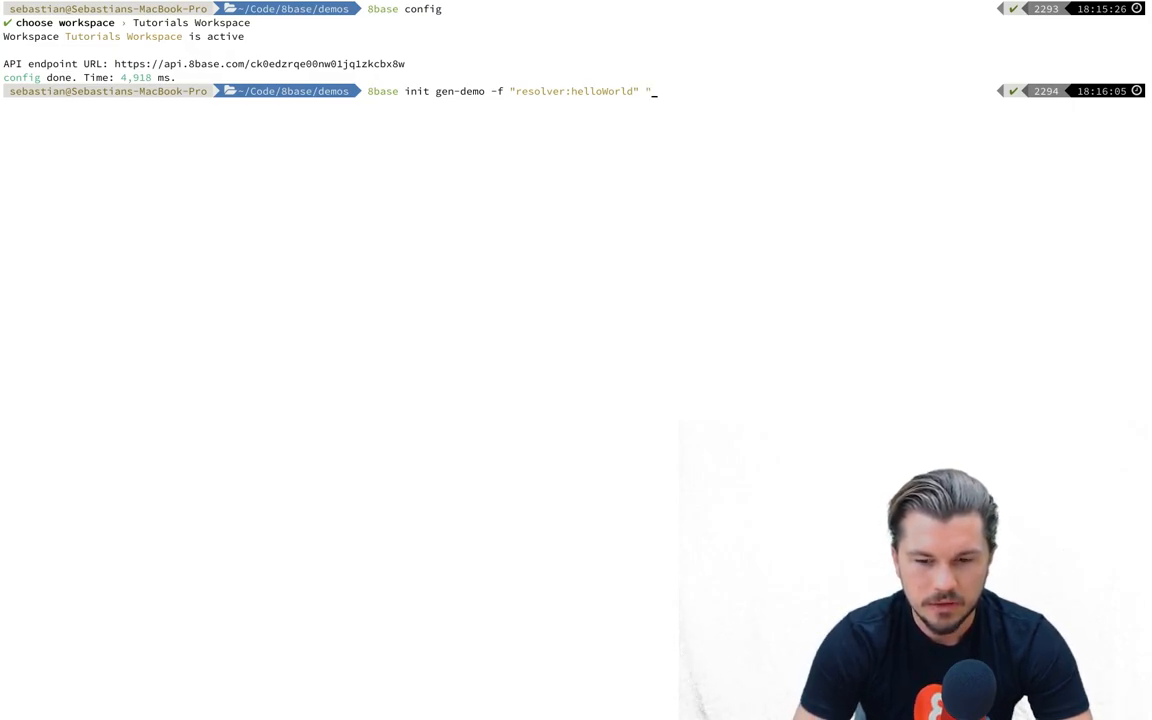
{"action": "type", "text": "webhook\""}
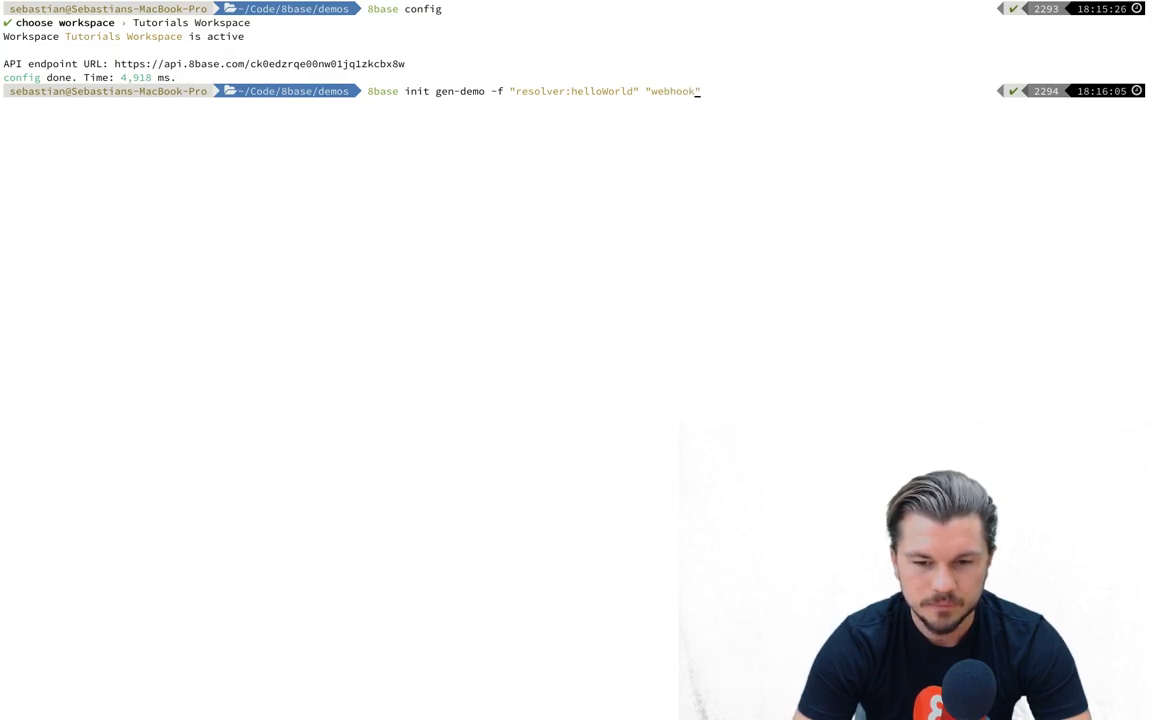
{"action": "type", "text": ":\""}
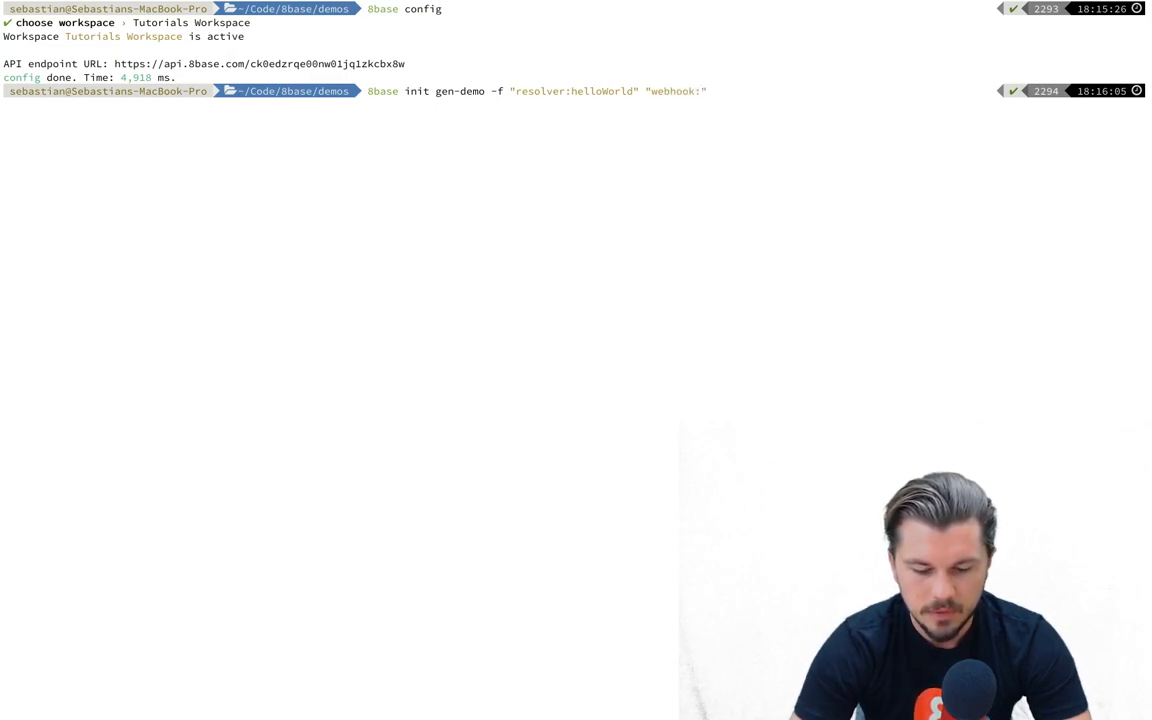
{"action": "type", "text": "machineC"}
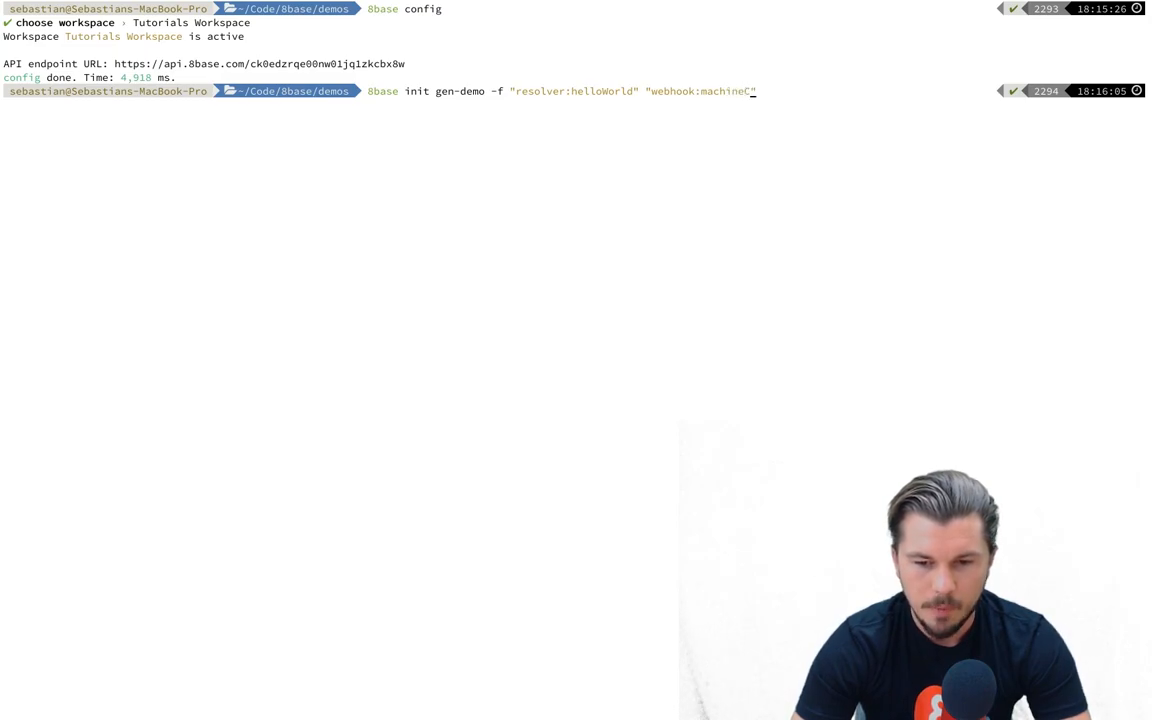
{"action": "type", "text": "allback\""}
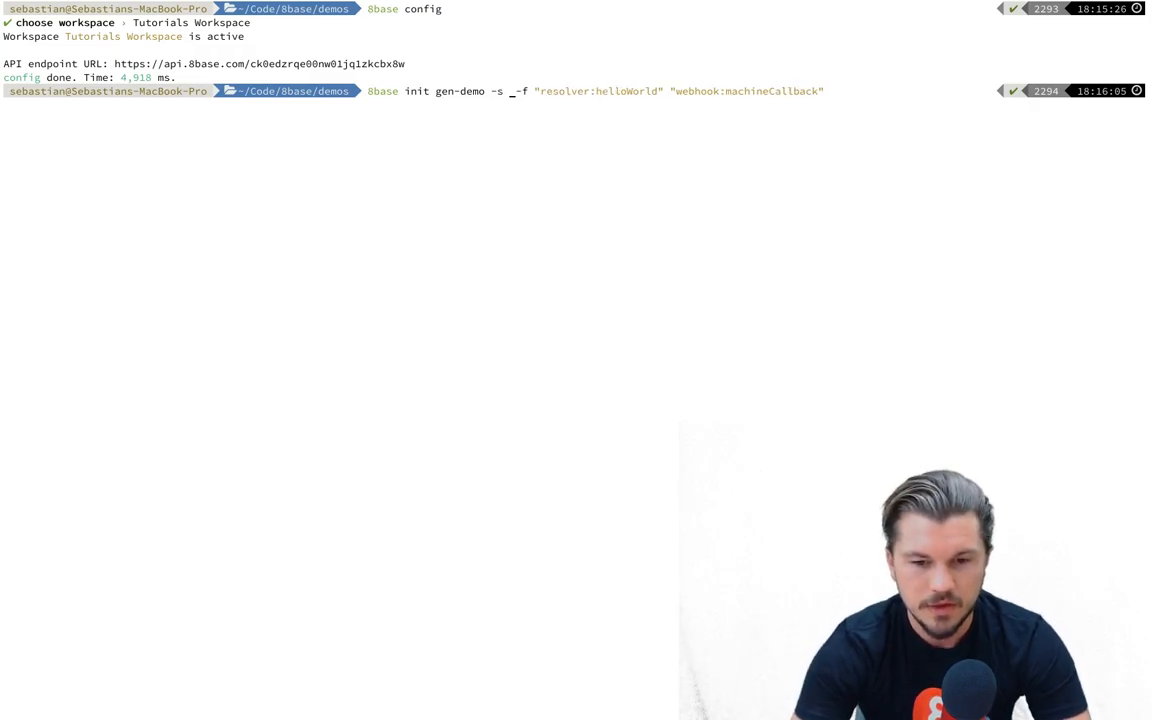
{"action": "type", "text": "js\""}
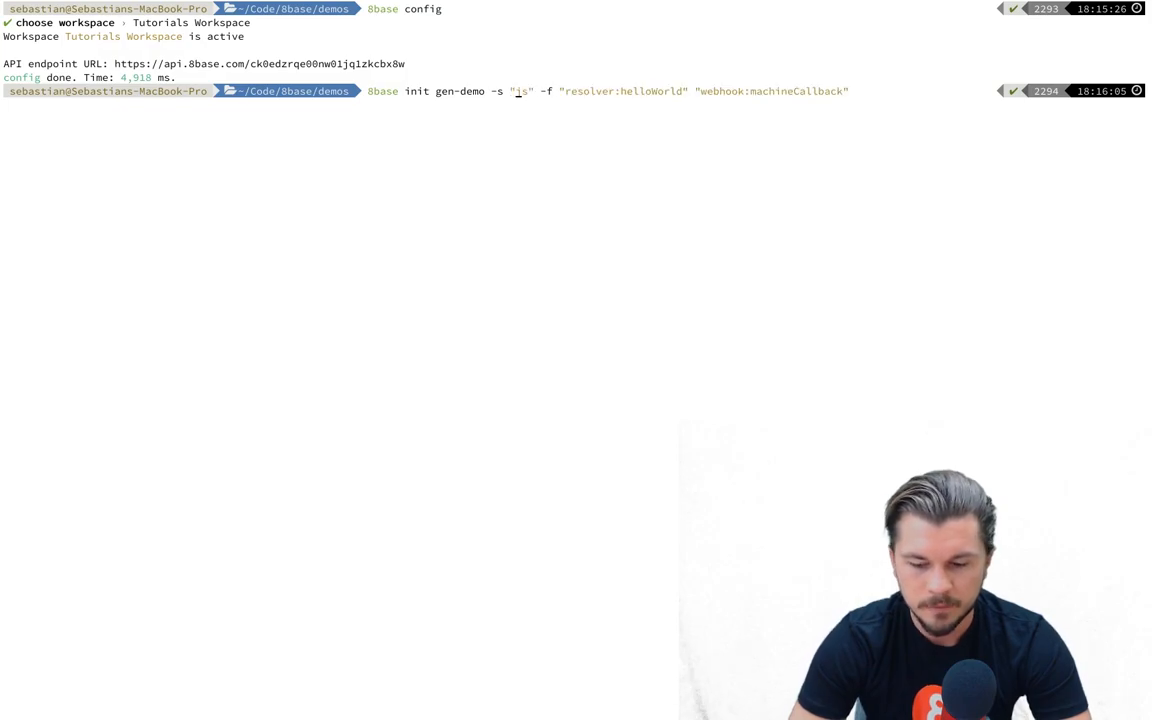
Run the gen-demo init command, then cd into the project folder under 8base/demos.
{"action": "key", "text": "Return"}
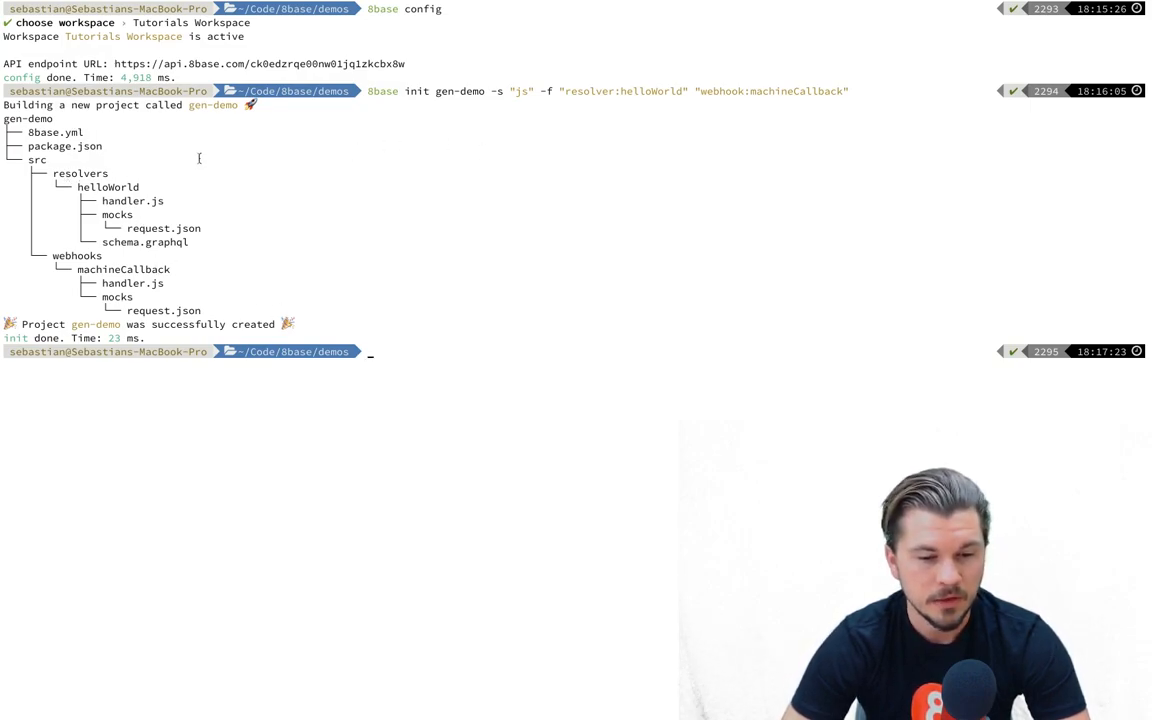
{"action": "double_click", "coordinate": [132, 200]}
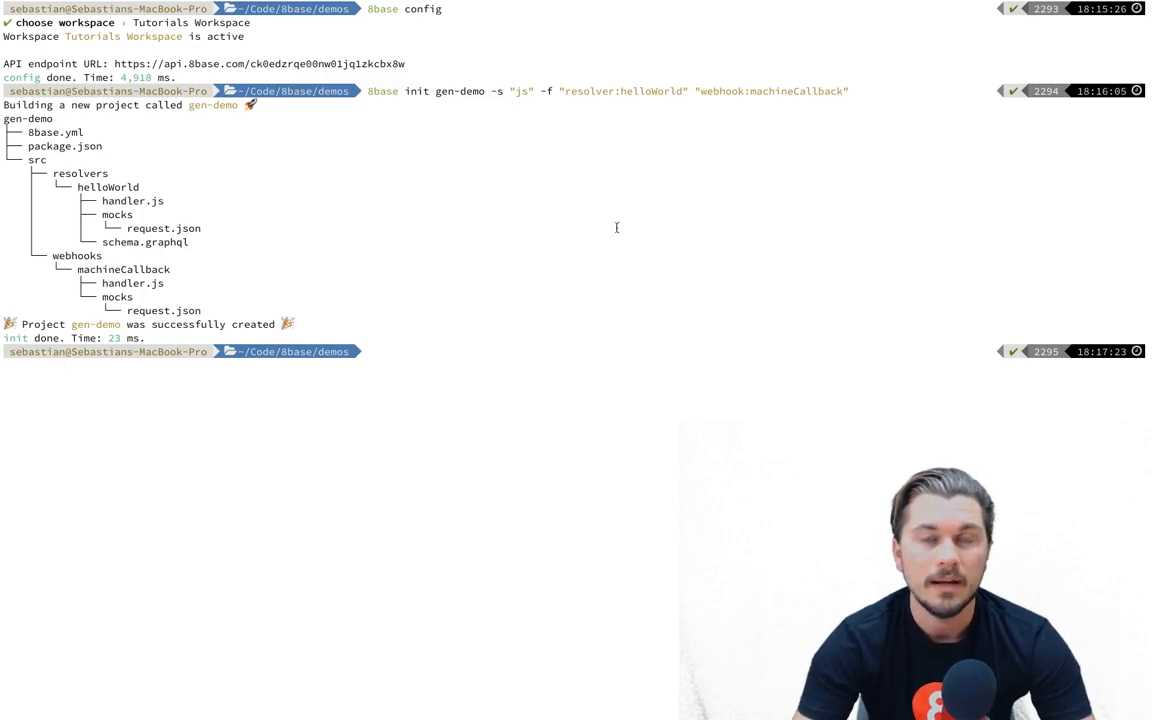
{"action": "type", "text": "cd 8base/demos"}
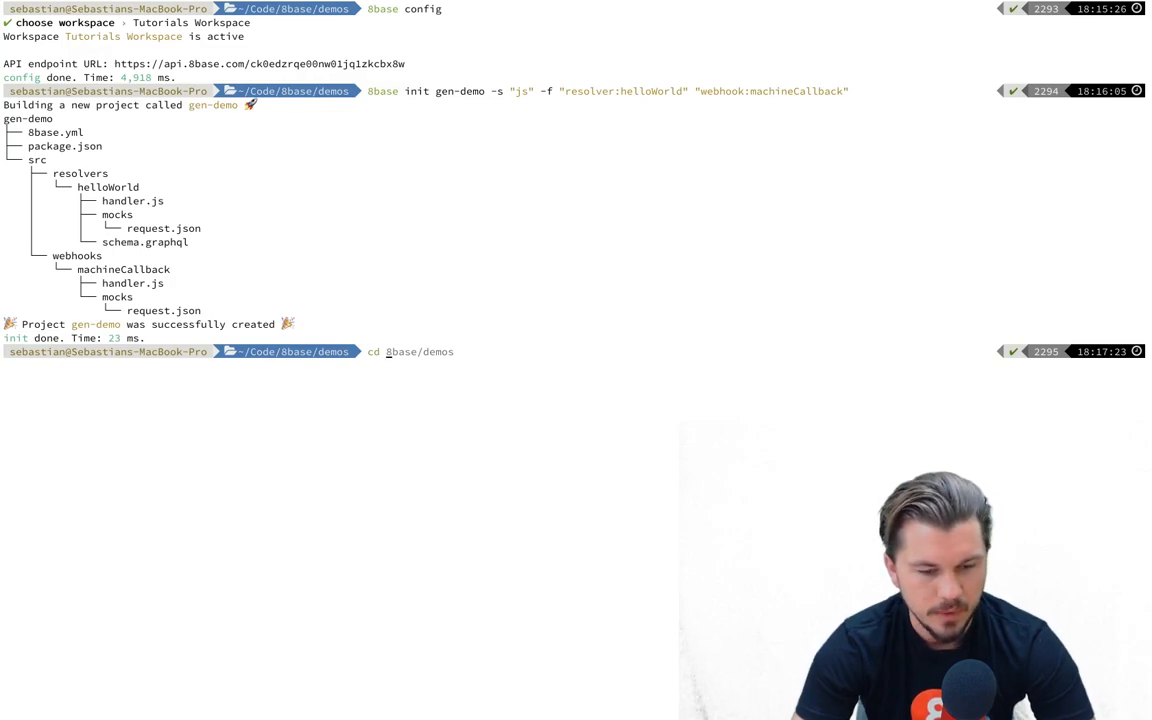
{"action": "type", "text": "generators-demo"}
{"action": "type", "text": "subl"}
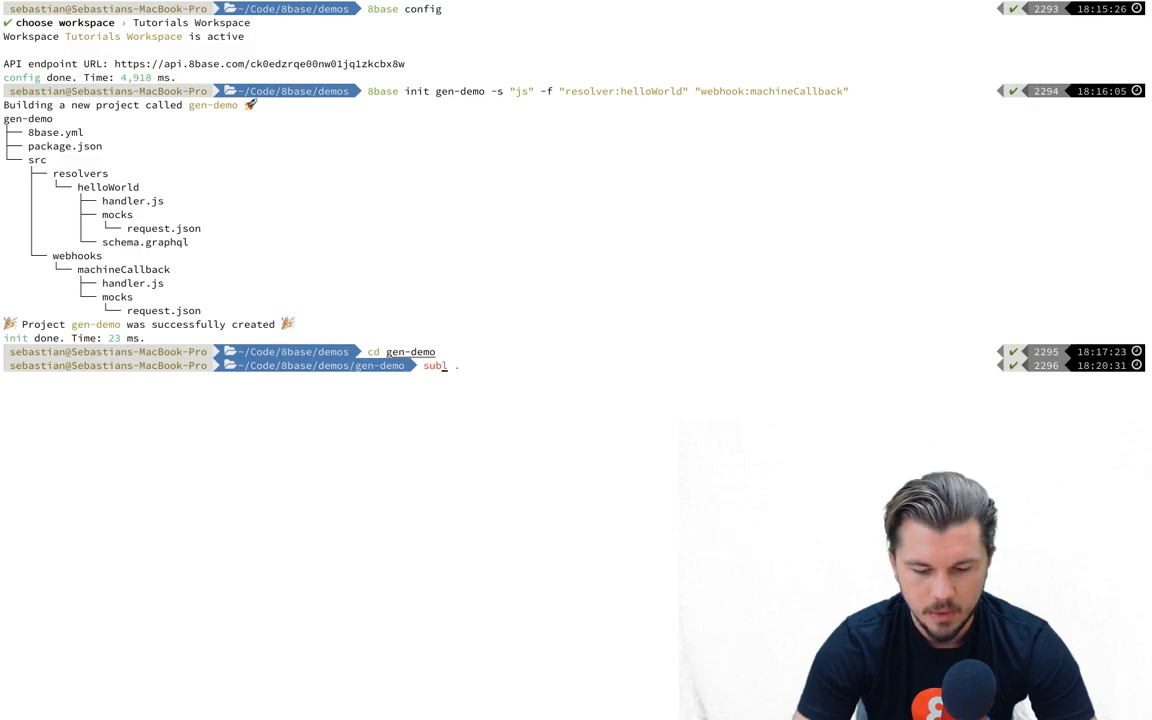
Open gen-demo in Sublime Text and expand src, resolvers and helloWorld.
{"action": "key", "text": "Return"}
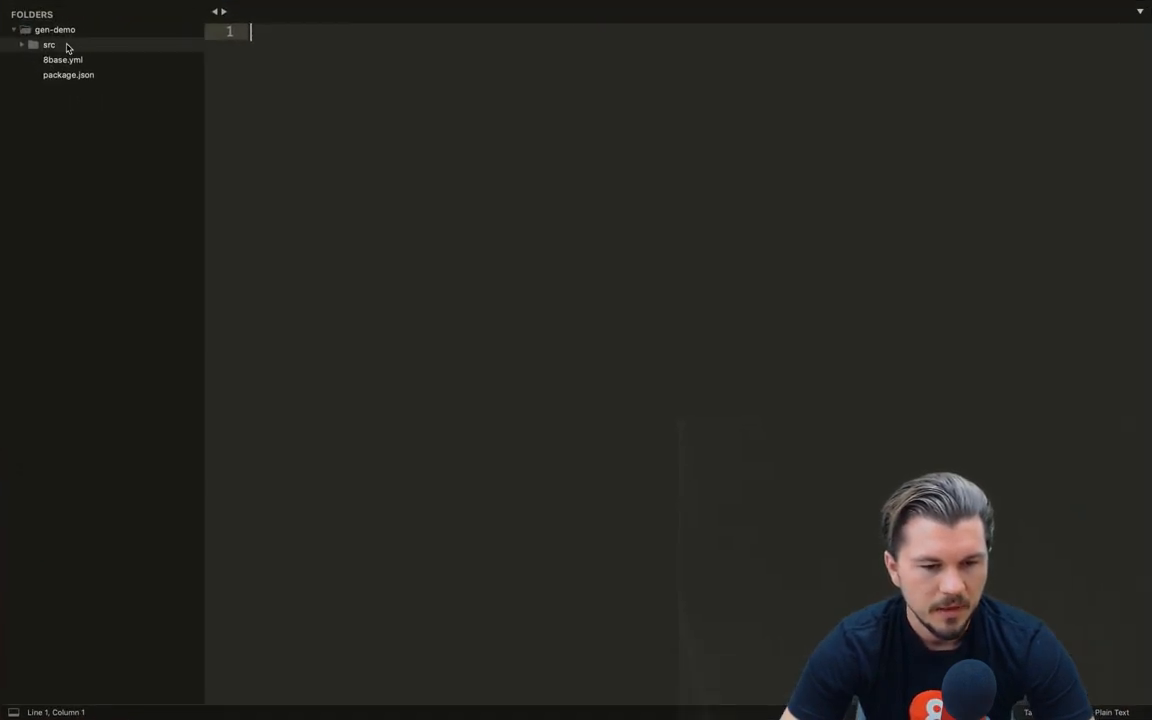
{"action": "left_click", "coordinate": [48, 44]}
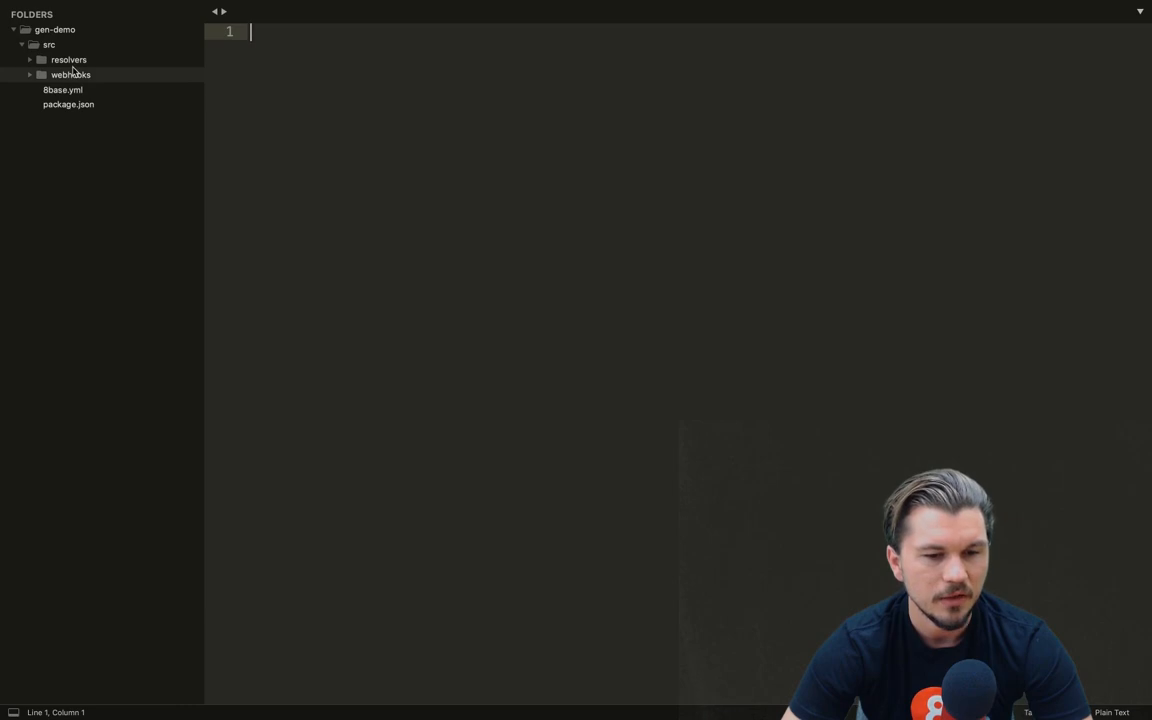
{"action": "left_click", "coordinate": [68, 59]}
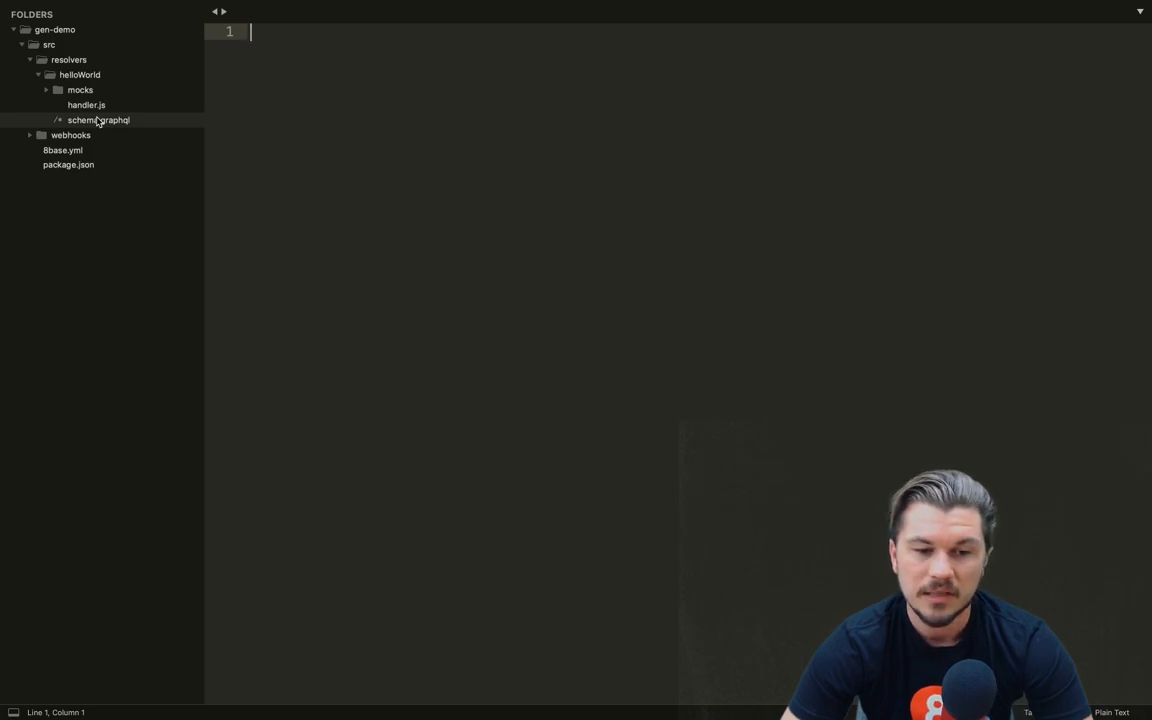
{"action": "left_click", "coordinate": [68, 90]}
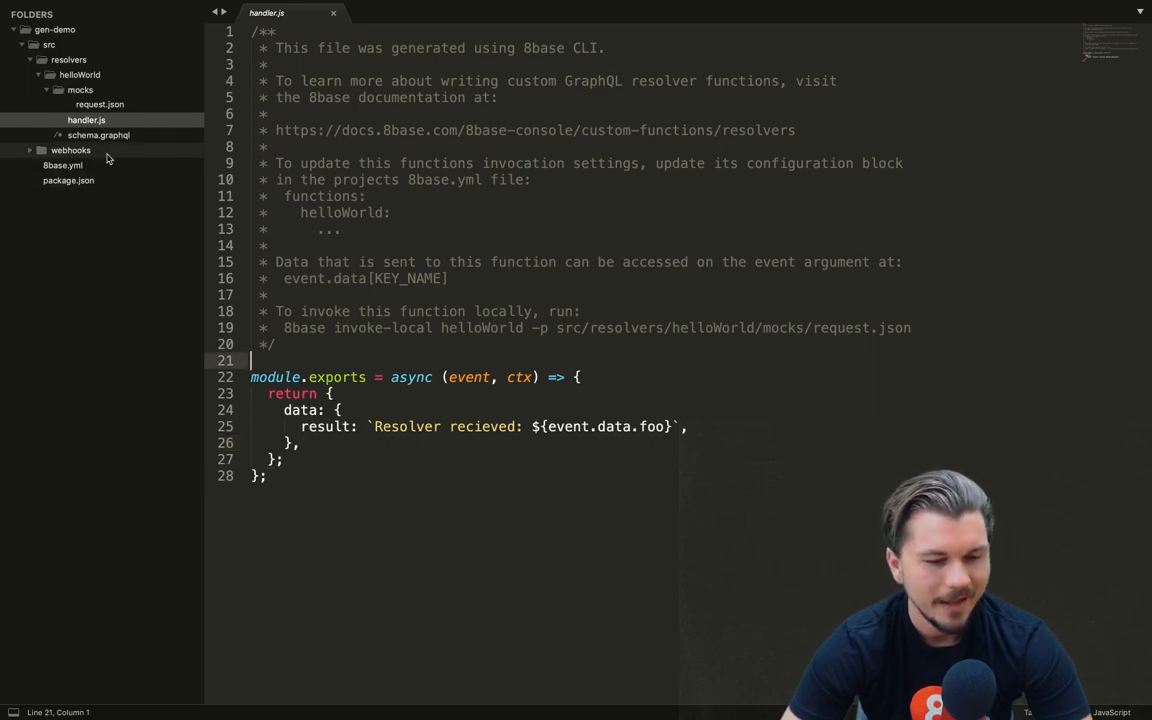
Review helloWorld's schema.graphql and mocks/request.json, where foo is set to bar.
{"action": "left_click", "coordinate": [98, 135]}
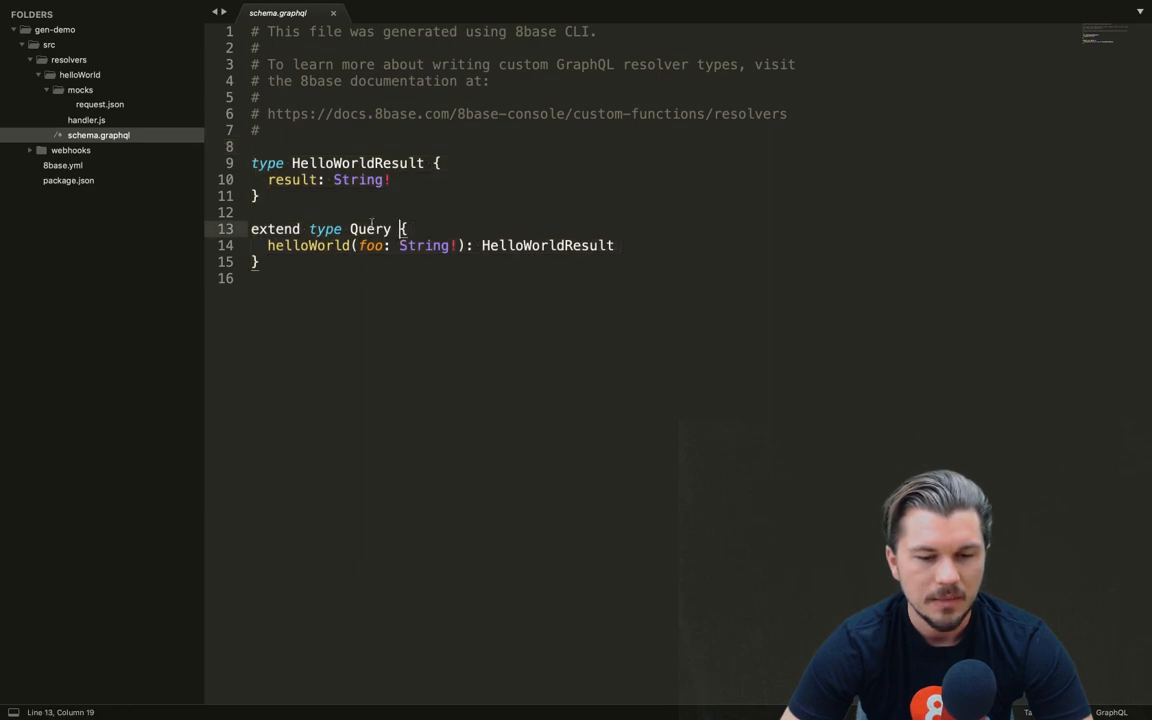
{"action": "left_click_drag", "start_coordinate": [251, 163], "coordinate": [397, 196]}
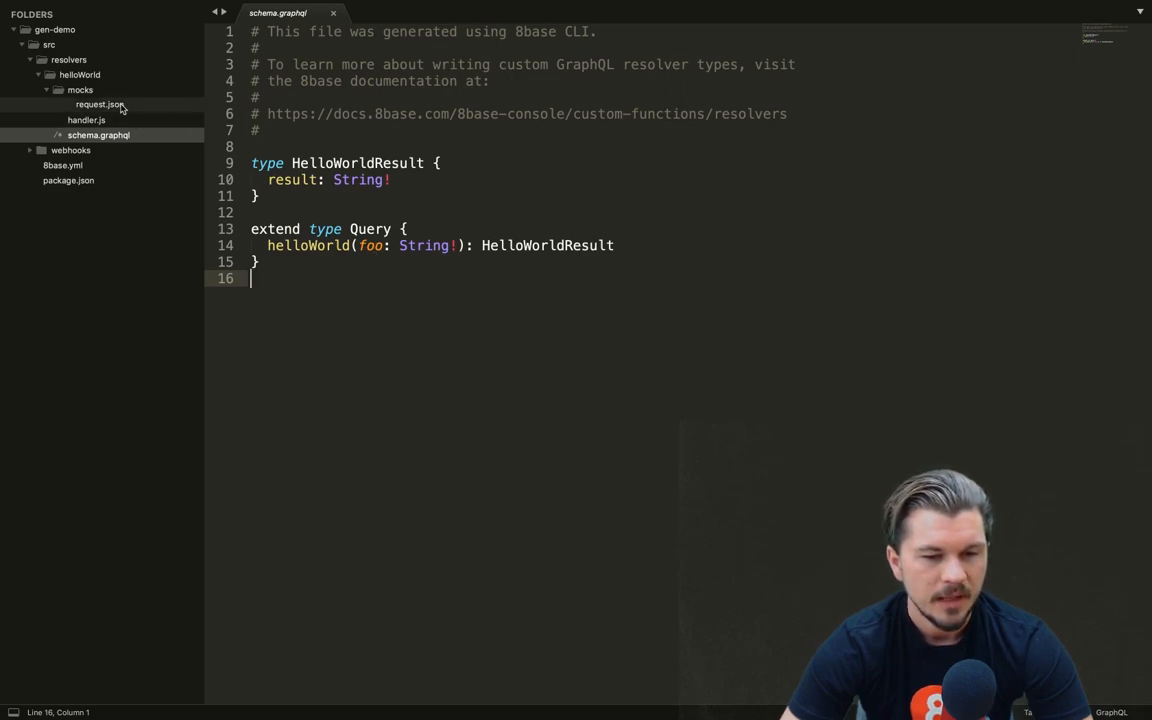
{"action": "left_click", "coordinate": [100, 104]}
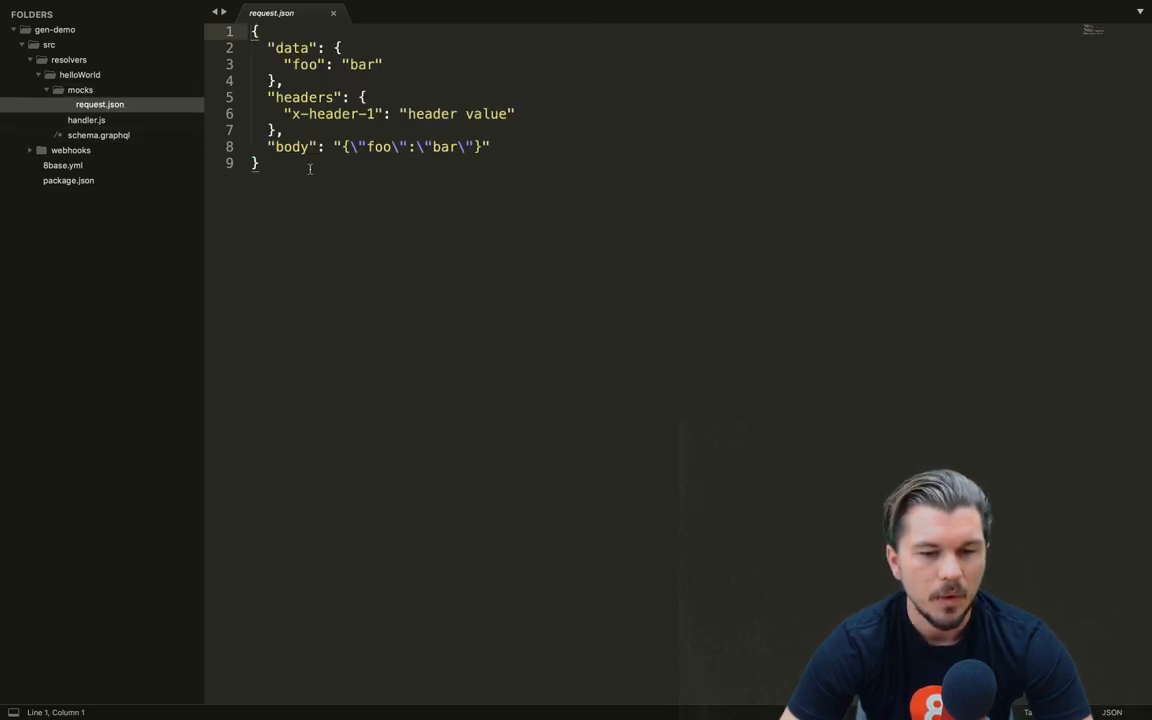
{"action": "left_click", "coordinate": [347, 146]}
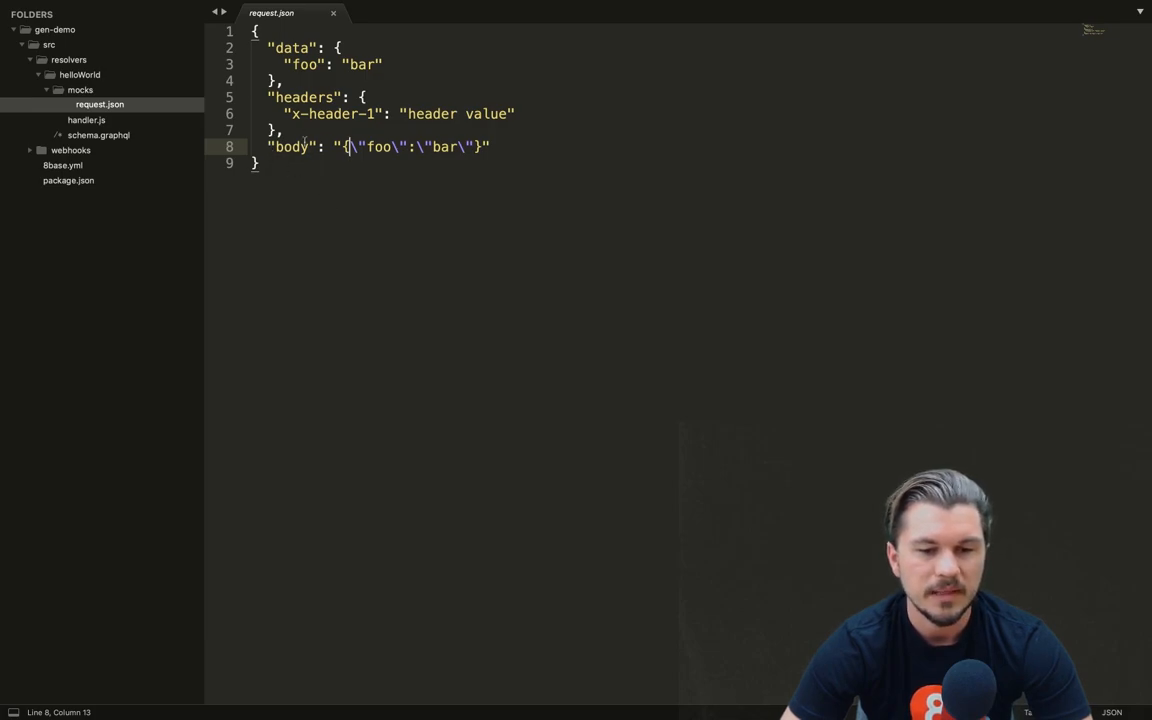
{"action": "left_click", "coordinate": [285, 80]}
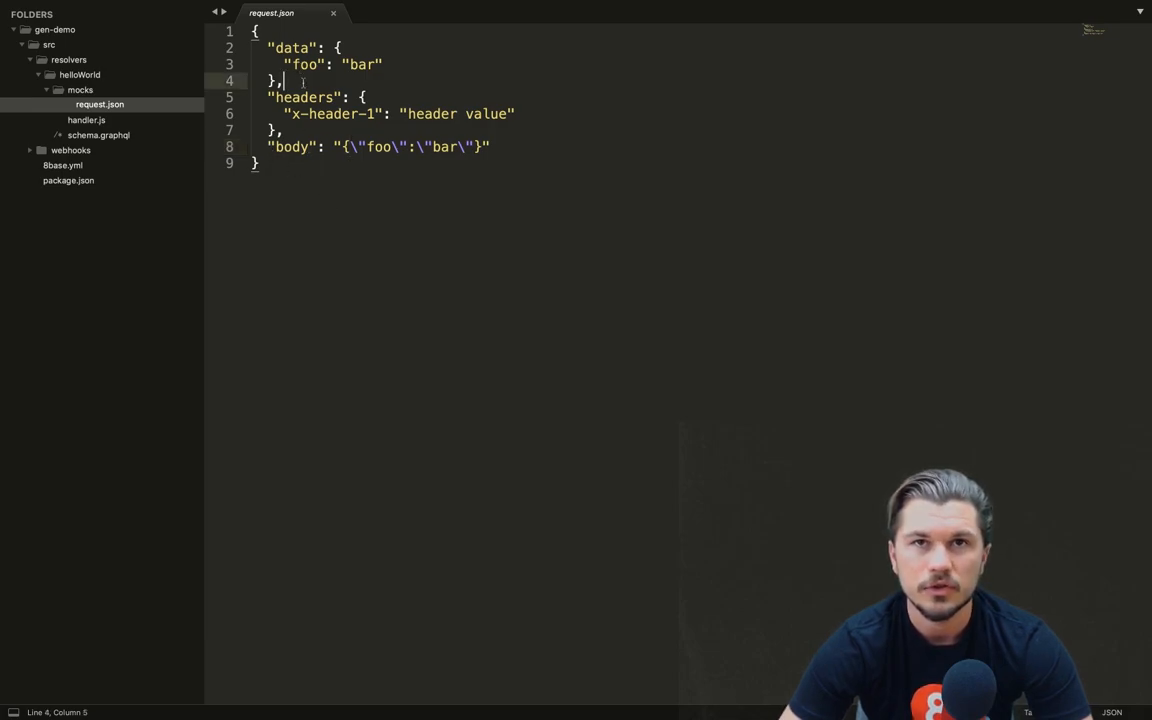
{"action": "left_click", "coordinate": [86, 120]}
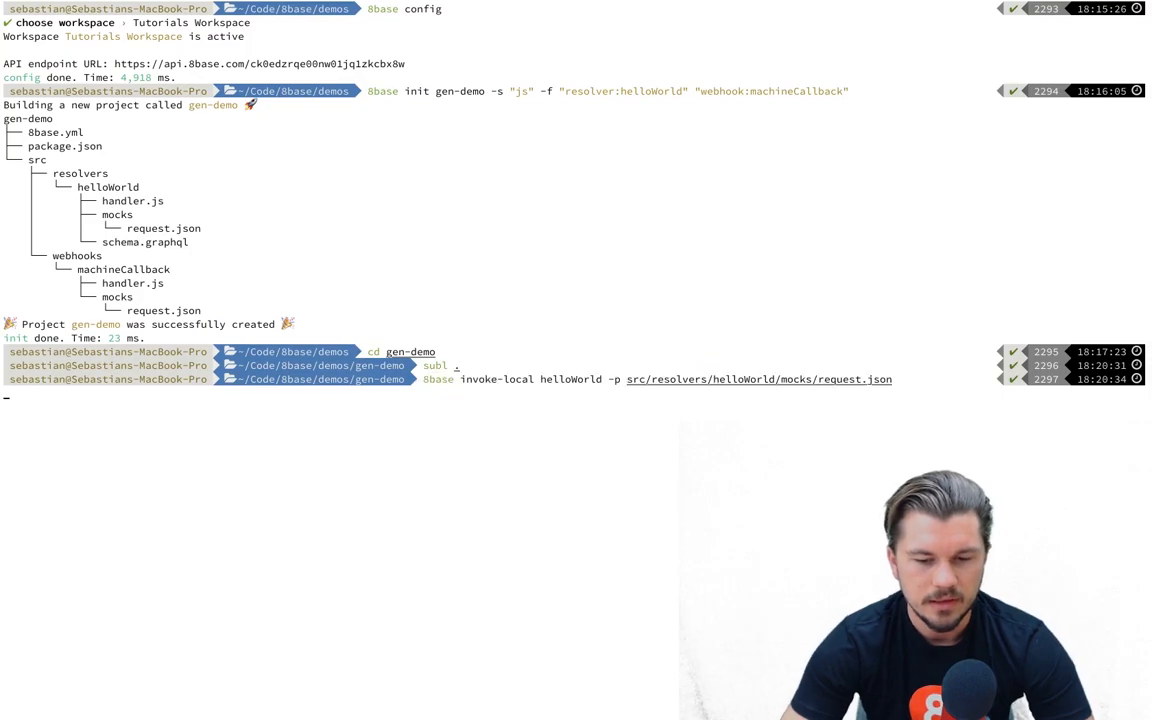
Run 8base invoke-local helloWorld with the mocks/request.json payload.
{"action": "key", "text": "Return"}
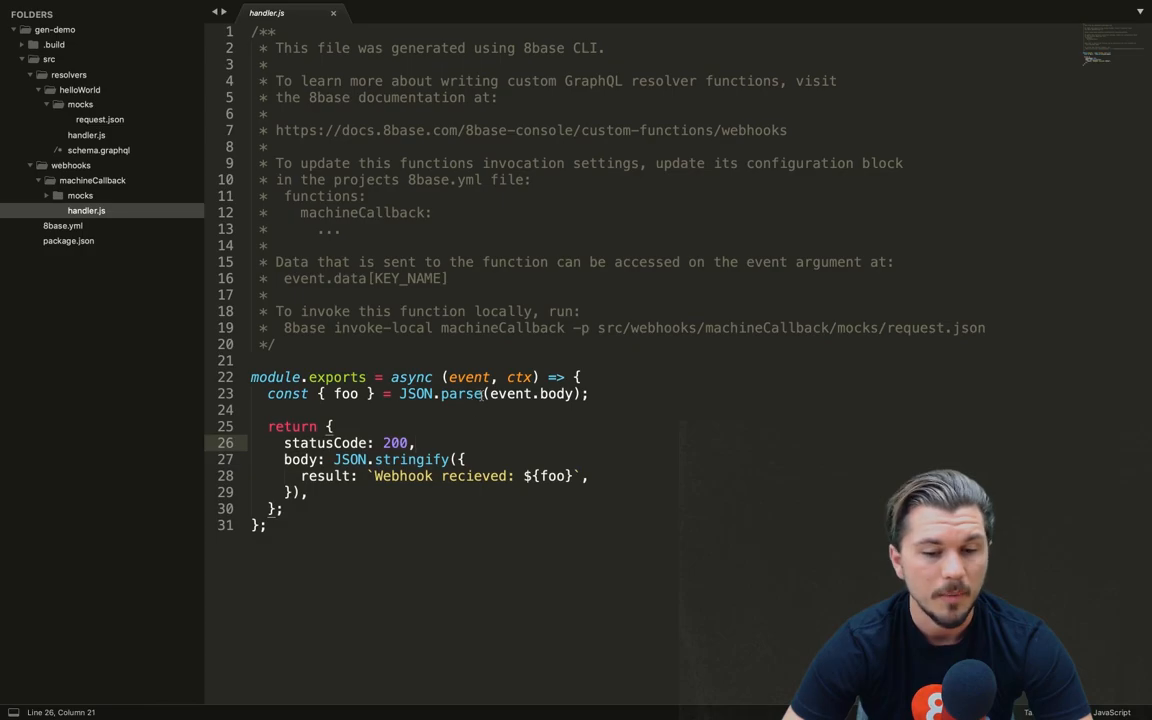
View 8base.yml defining the helloWorld resolver and machineCallback webhook.
{"action": "left_click", "coordinate": [62, 225]}
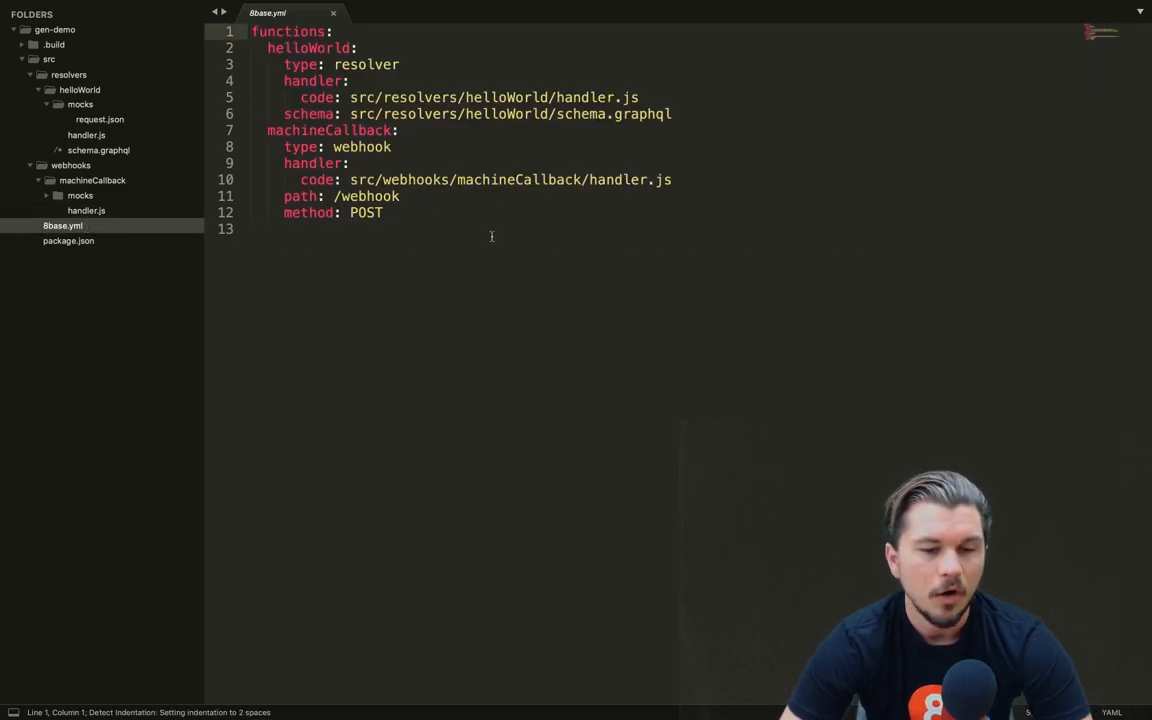
{"action": "left_click", "coordinate": [673, 113]}
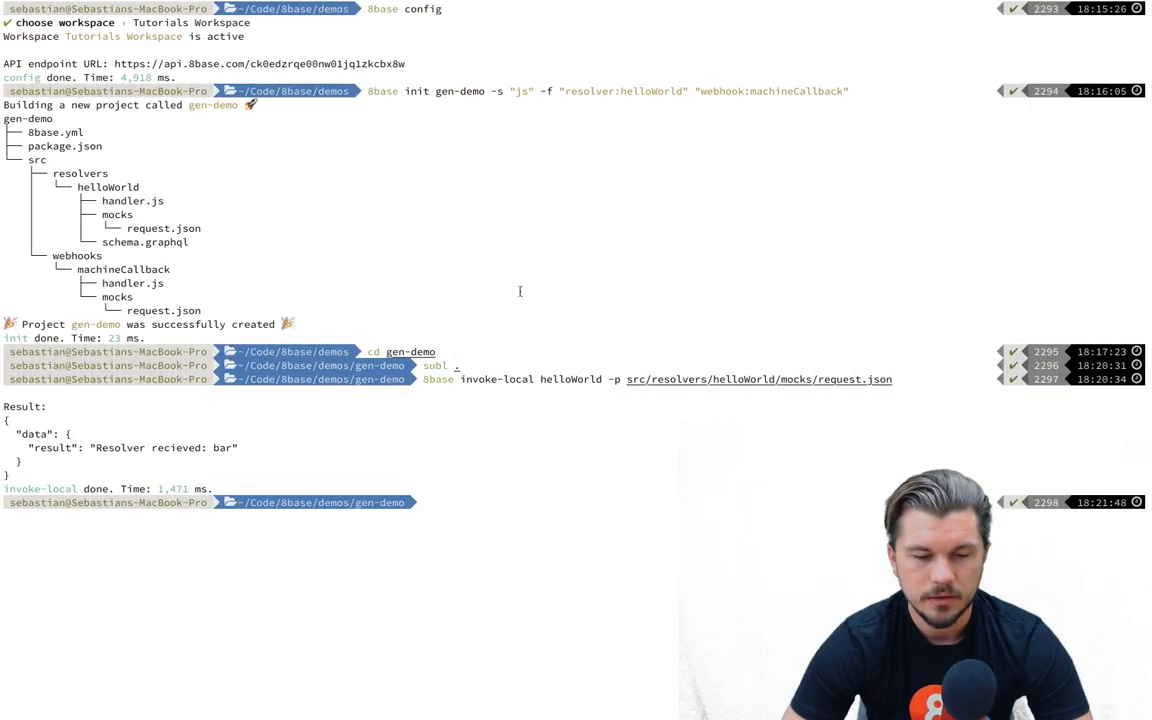
{"action": "mouse_move", "coordinate": [455, 483]}
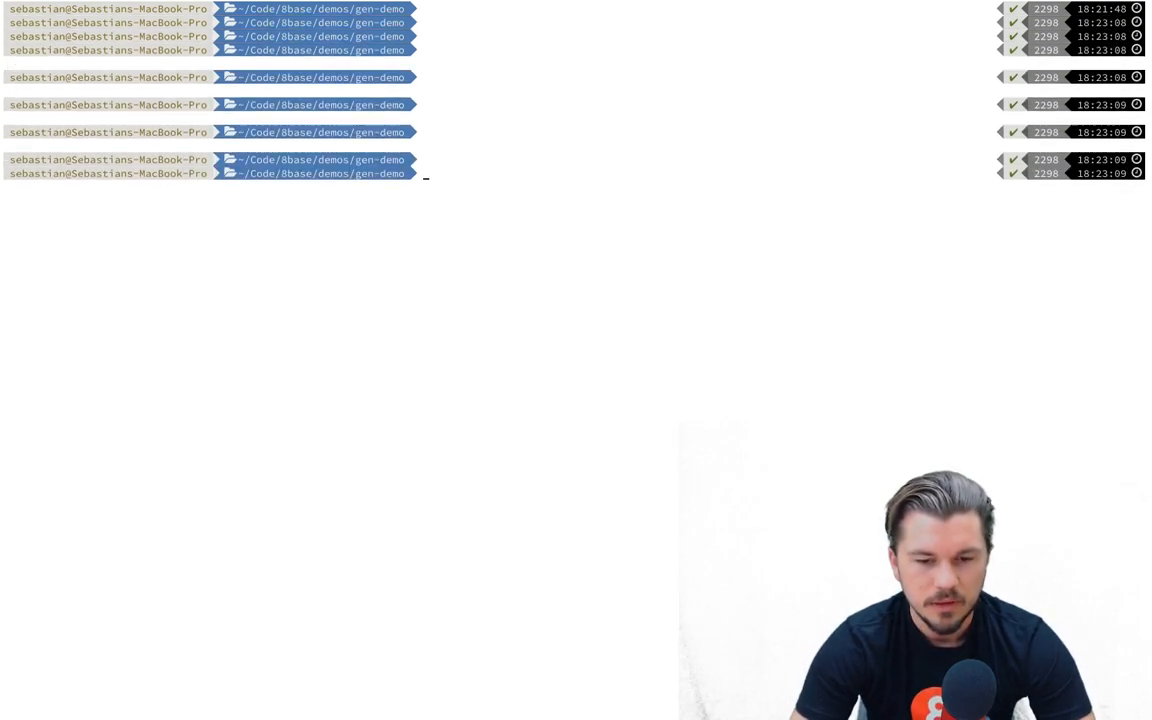
Clear the terminal and run 8base generate -h.
{"action": "type", "text": "8base invoke-local helloWorld -p src/resolvers/helloWorld/mocks/request.json"}
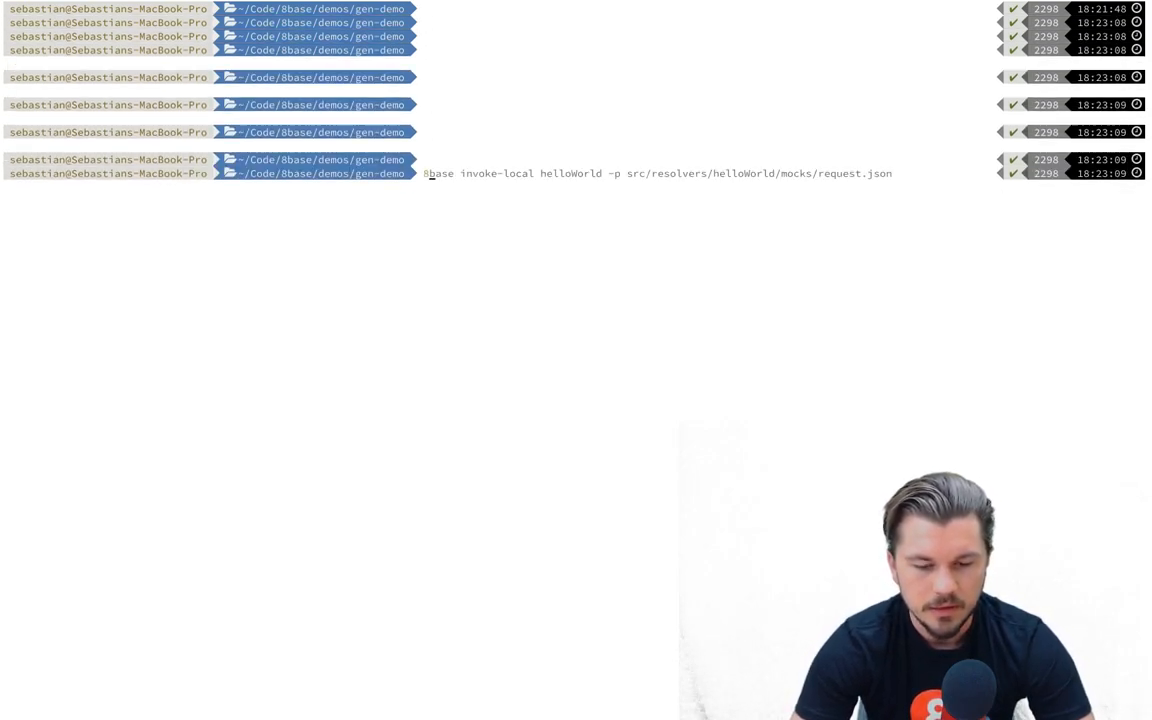
{"action": "type", "text": "8base generate -h"}
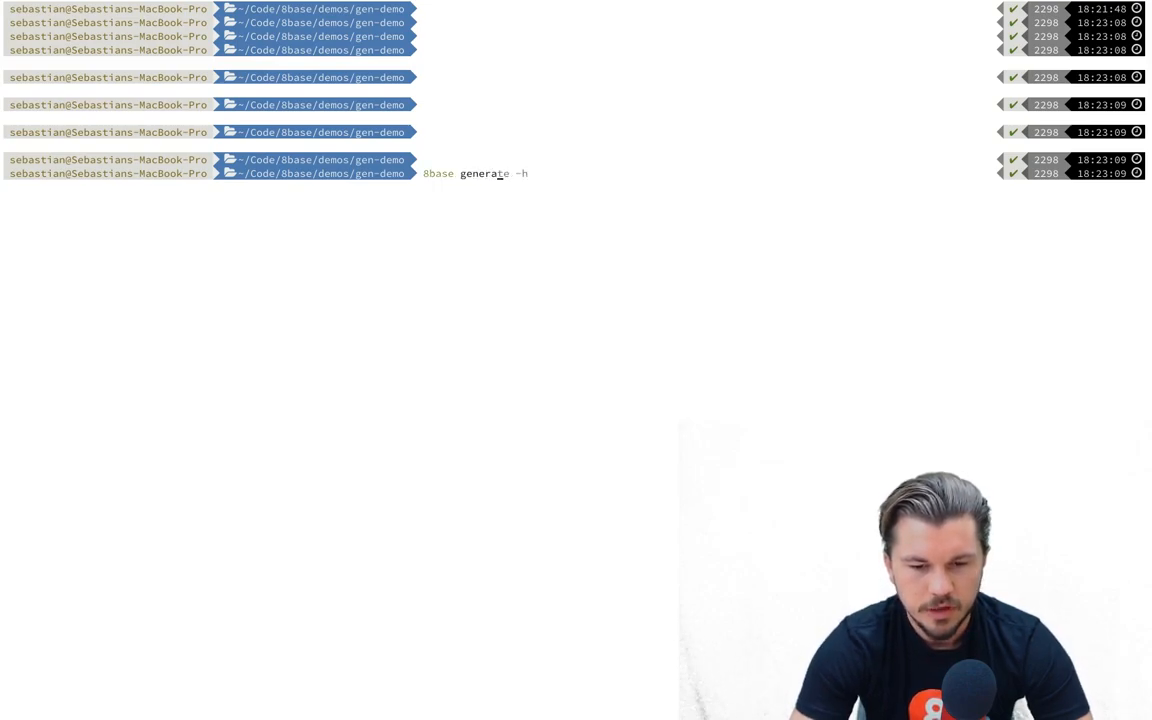
{"action": "type", "text": "fun"}
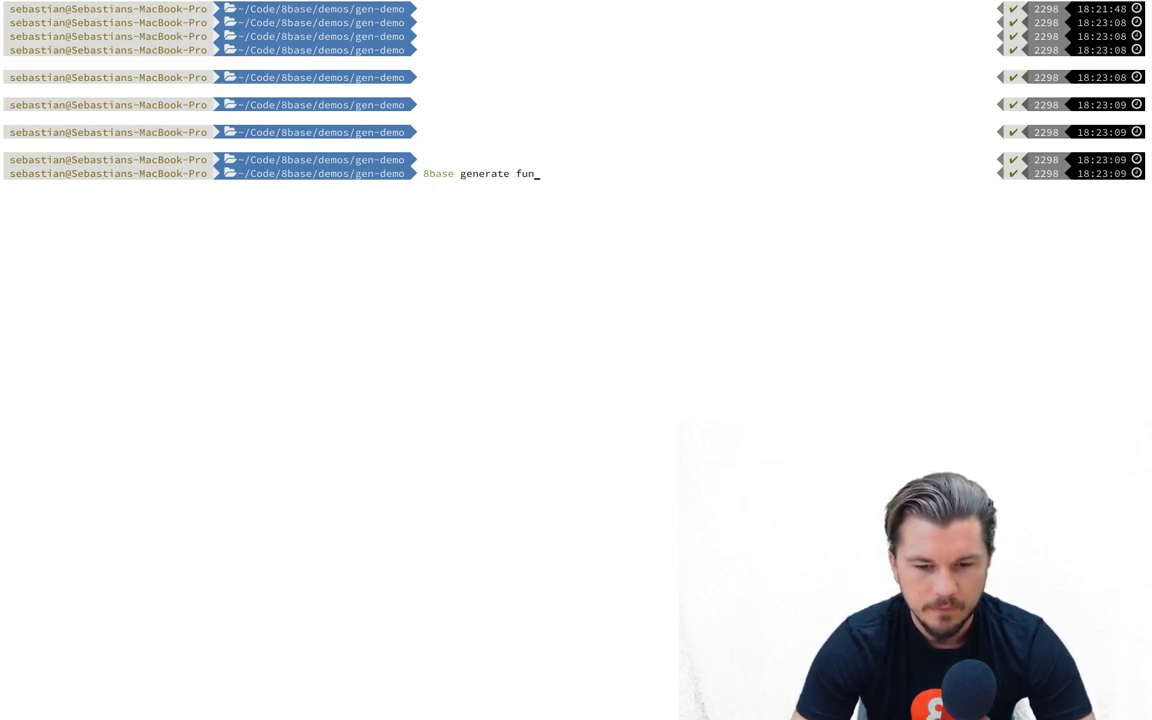
{"action": "type", "text": "ction"}
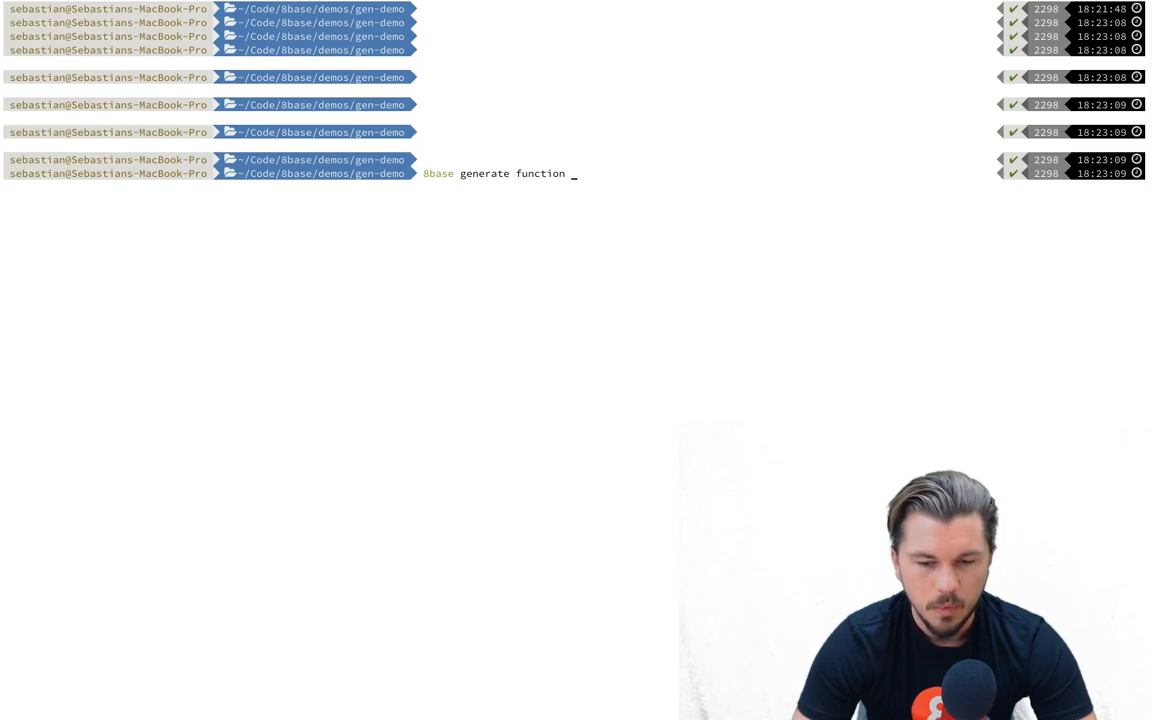
{"action": "type", "text": "\\"}
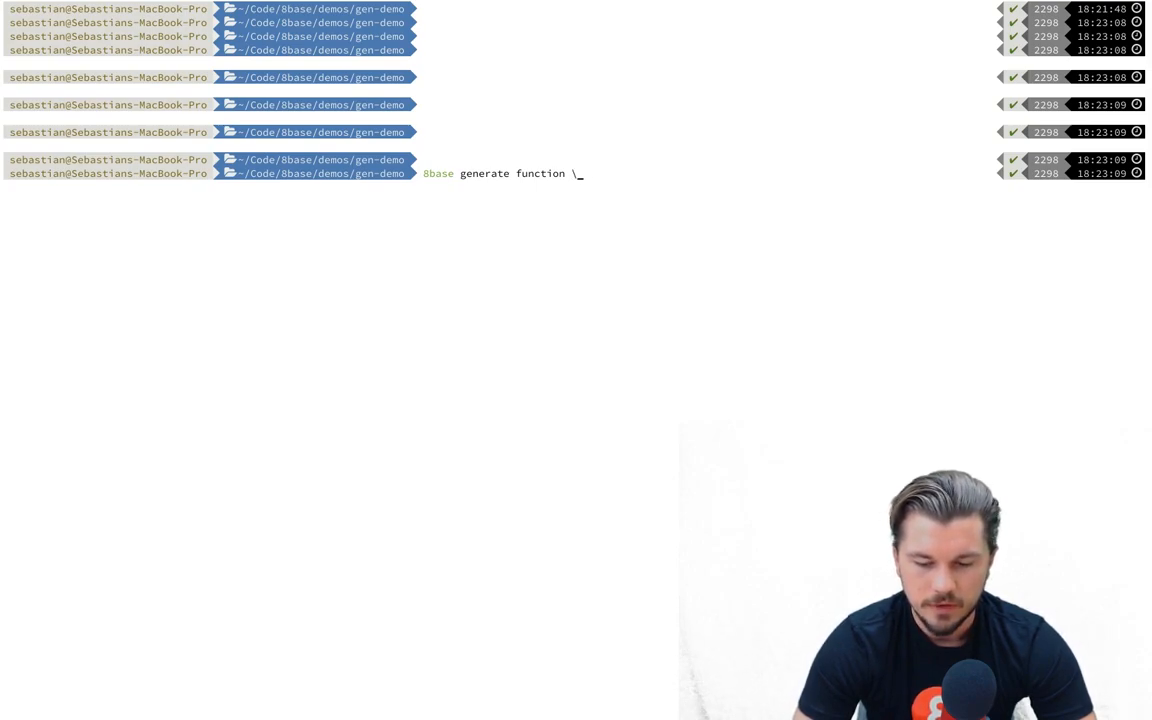
{"action": "key", "text": "Backspace"}
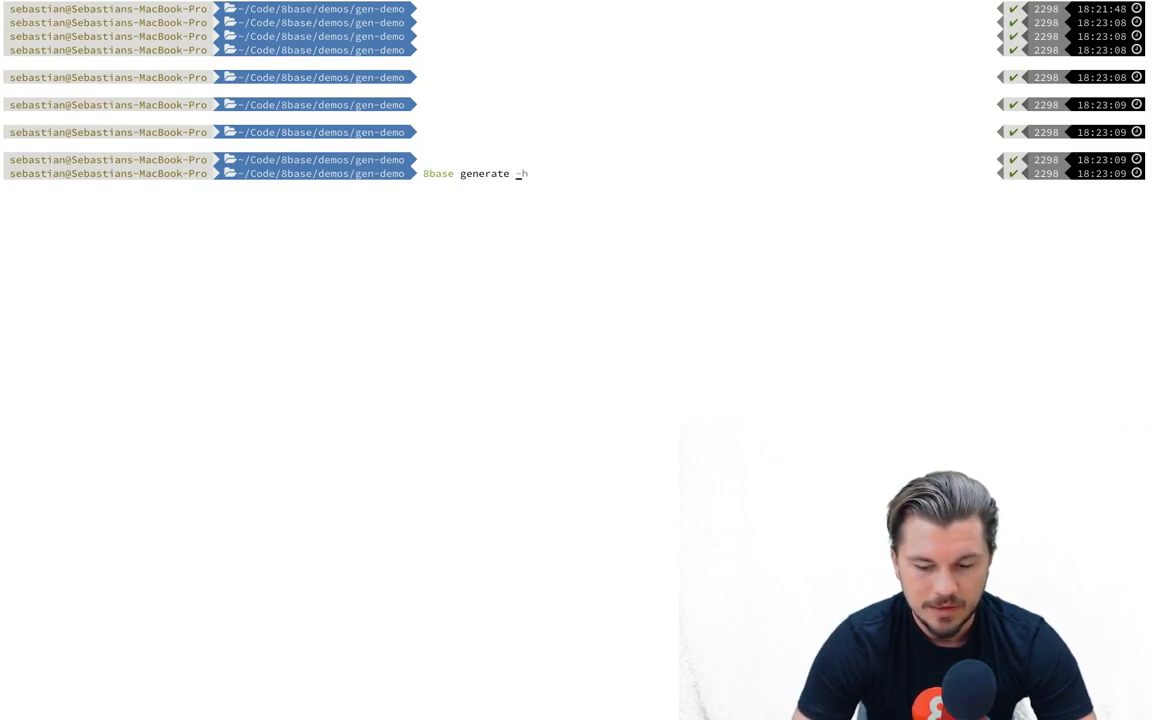
{"action": "key", "text": "Return"}
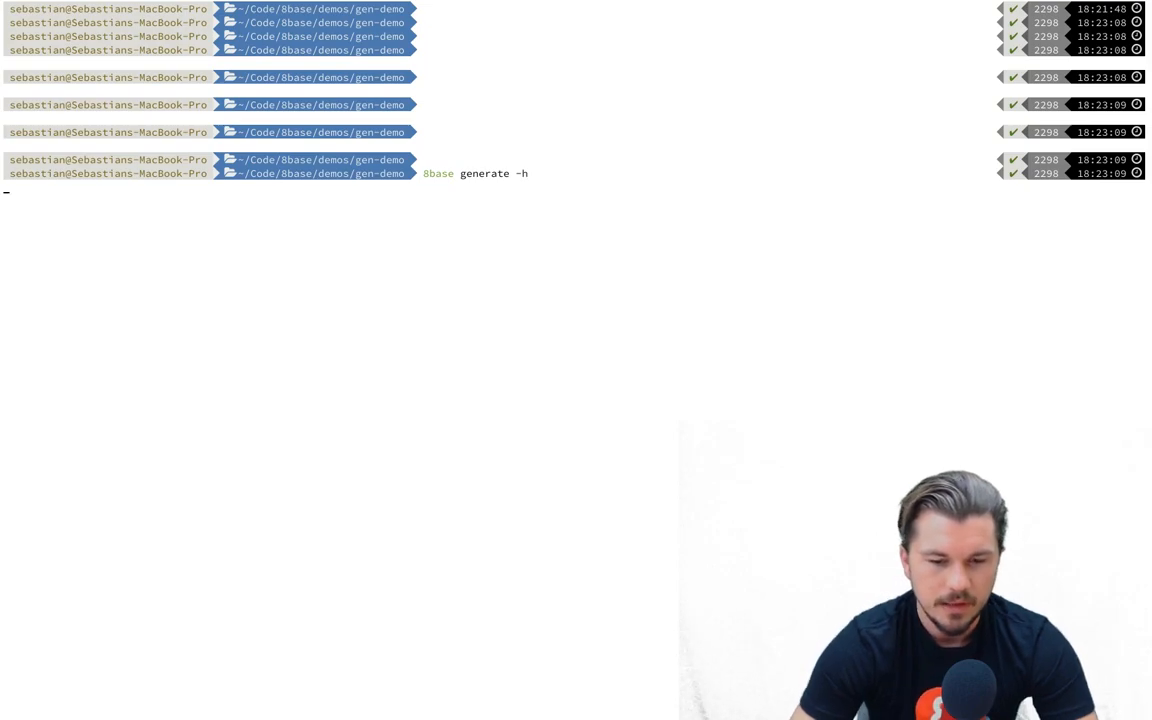
Run 8base generate webhook -h to list its path, method, mocks and syntax options.
{"action": "key", "text": "Return"}
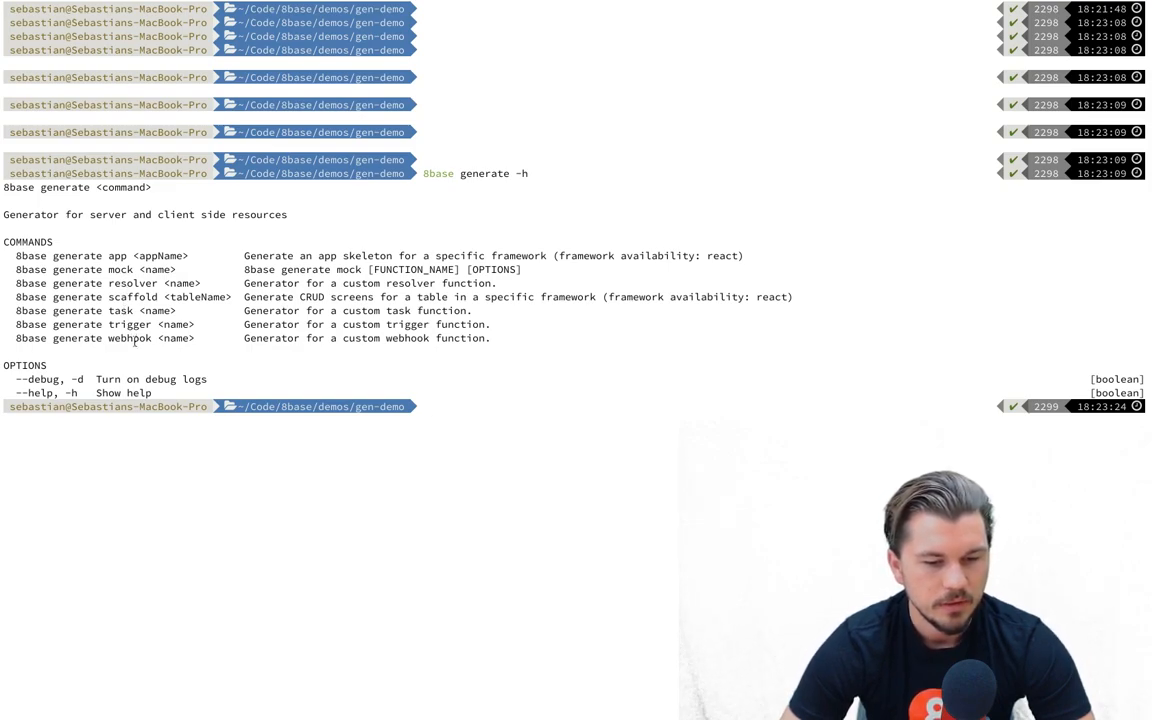
{"action": "mouse_move", "coordinate": [315, 366]}
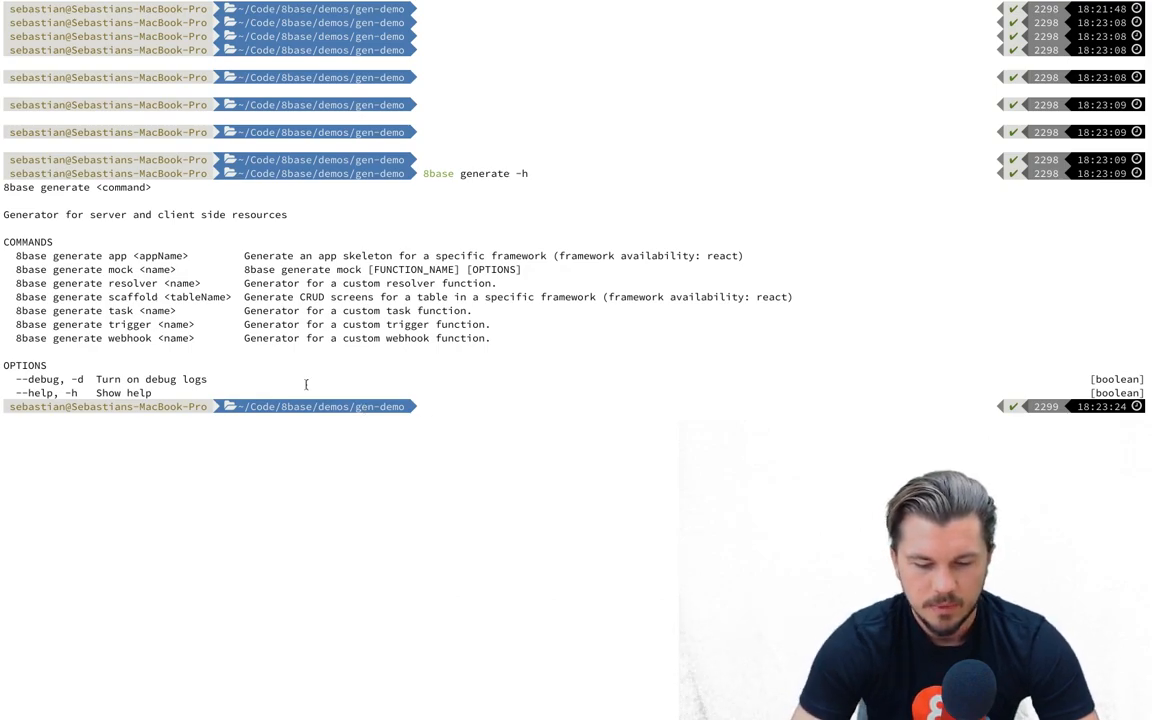
{"action": "type", "text": "8base generate -h"}
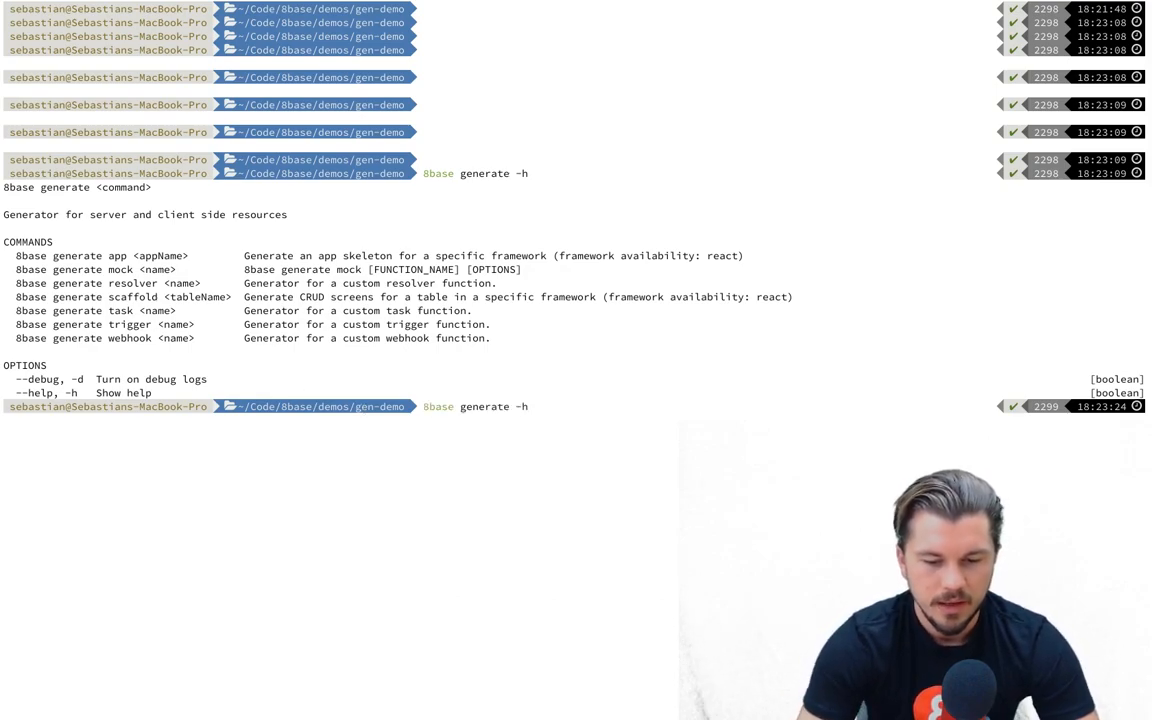
{"action": "type", "text": "wev"}
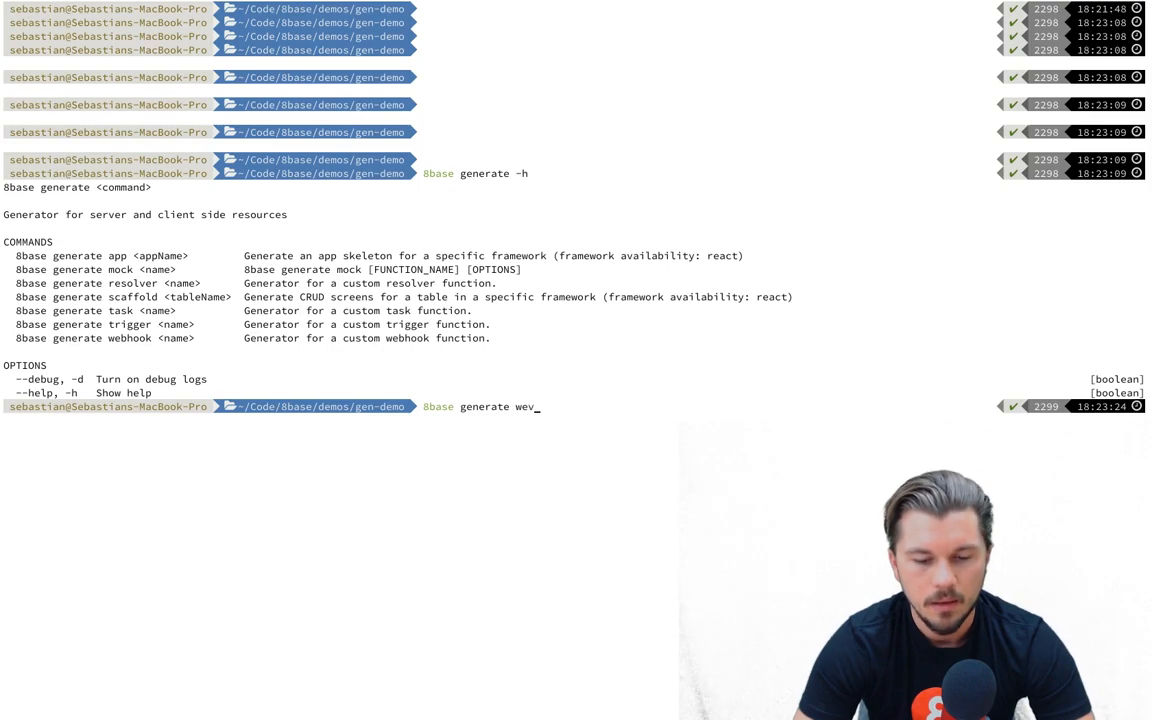
{"action": "type", "text": "webhook"}
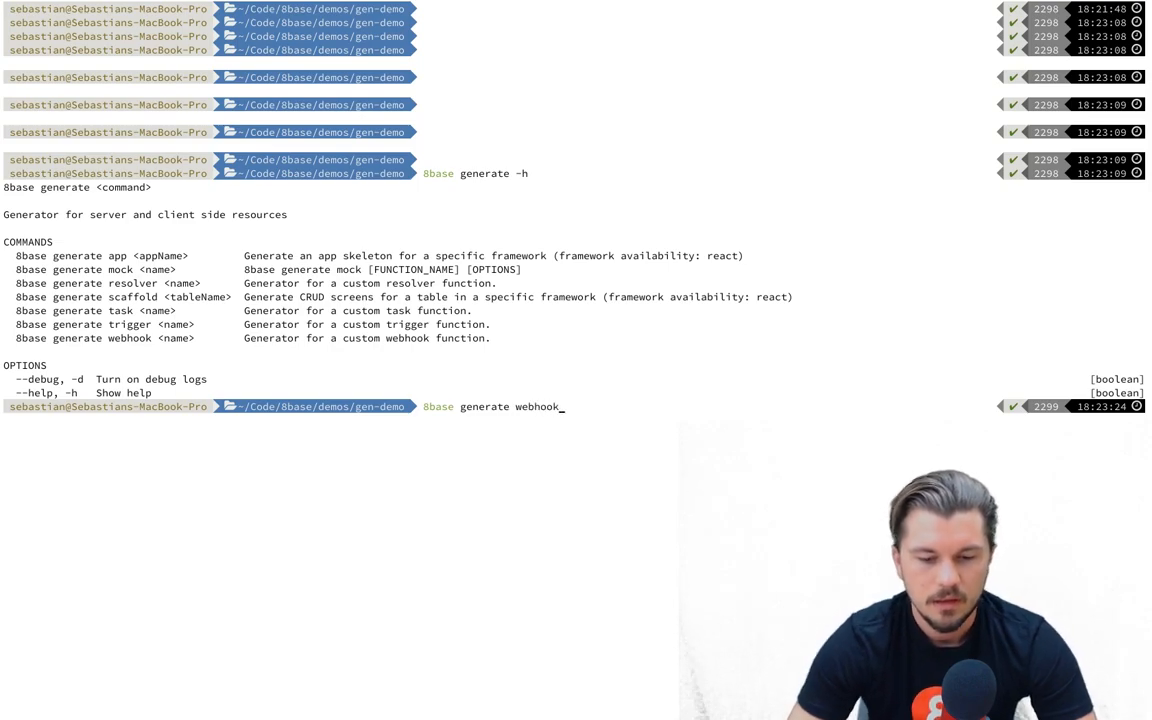
{"action": "type", "text": "-h"}
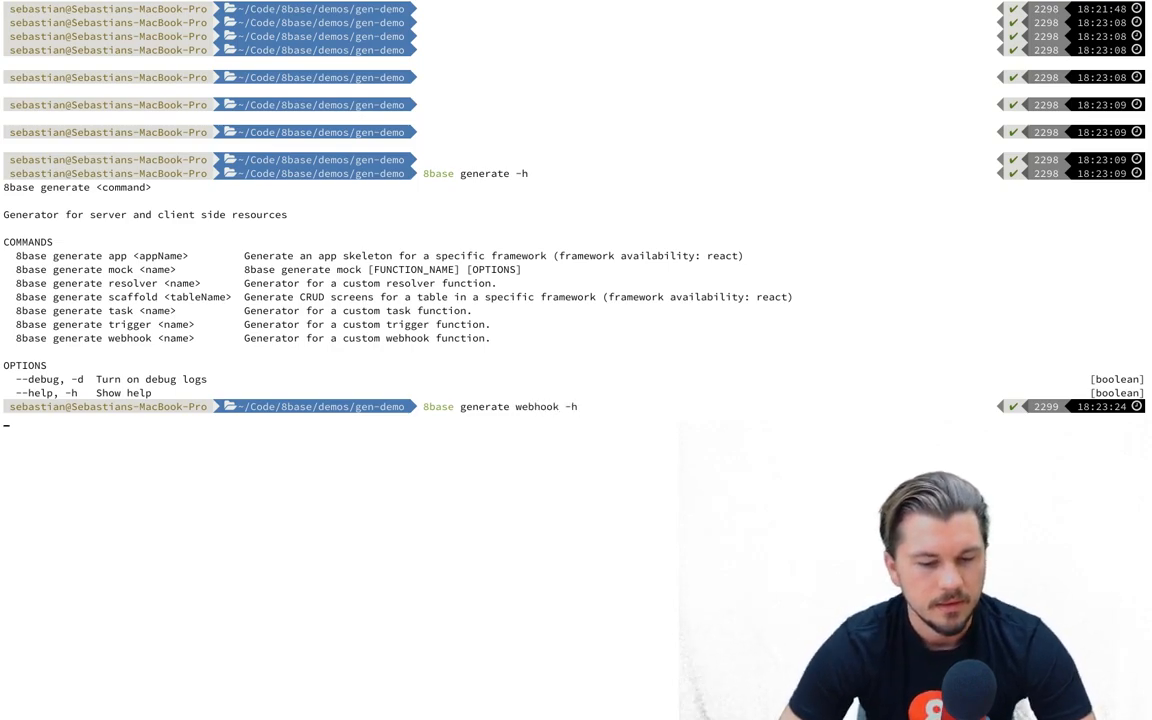
{"action": "key", "text": "Return"}
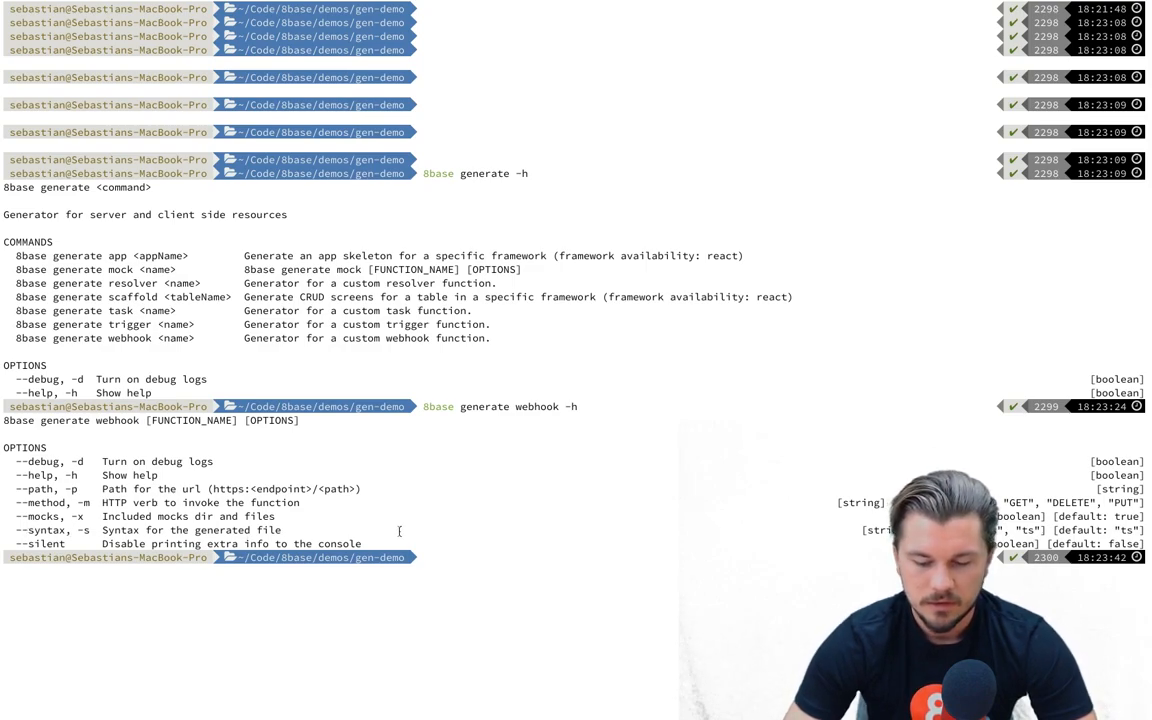
Run 8base generate resolver getAllUsersById -s "ts" to scaffold its handler, mock and schema.
{"action": "type", "text": "8base generate webhook -h"}
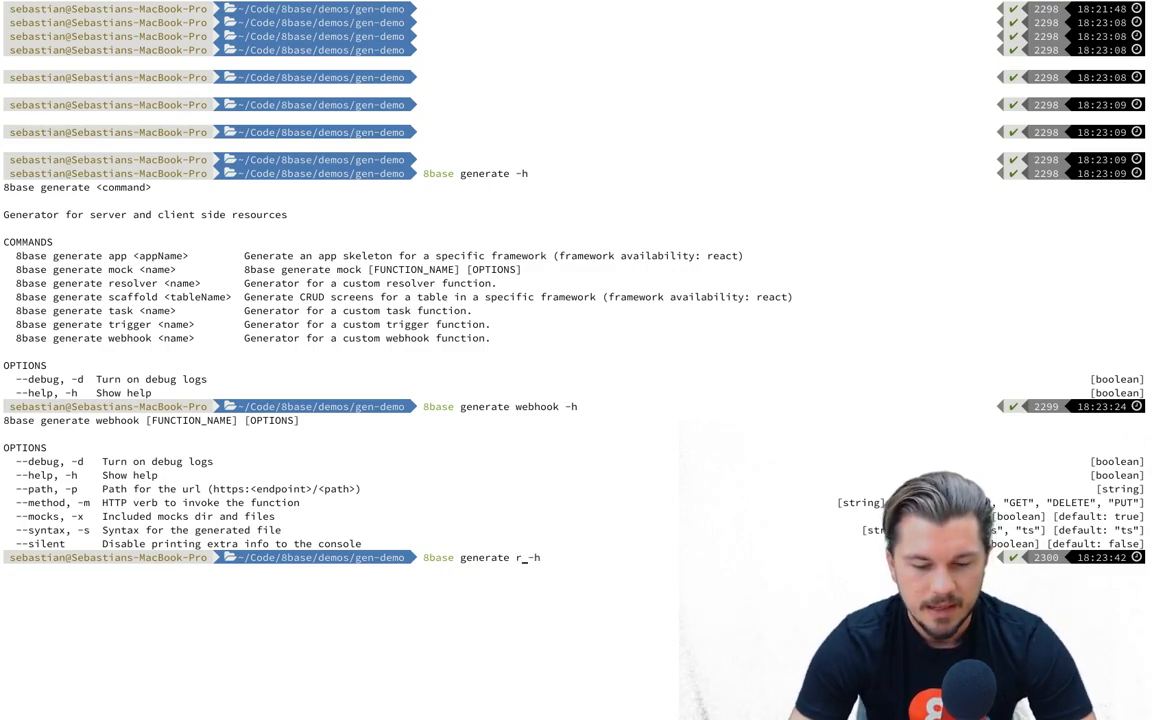
{"action": "type", "text": "esolver"}
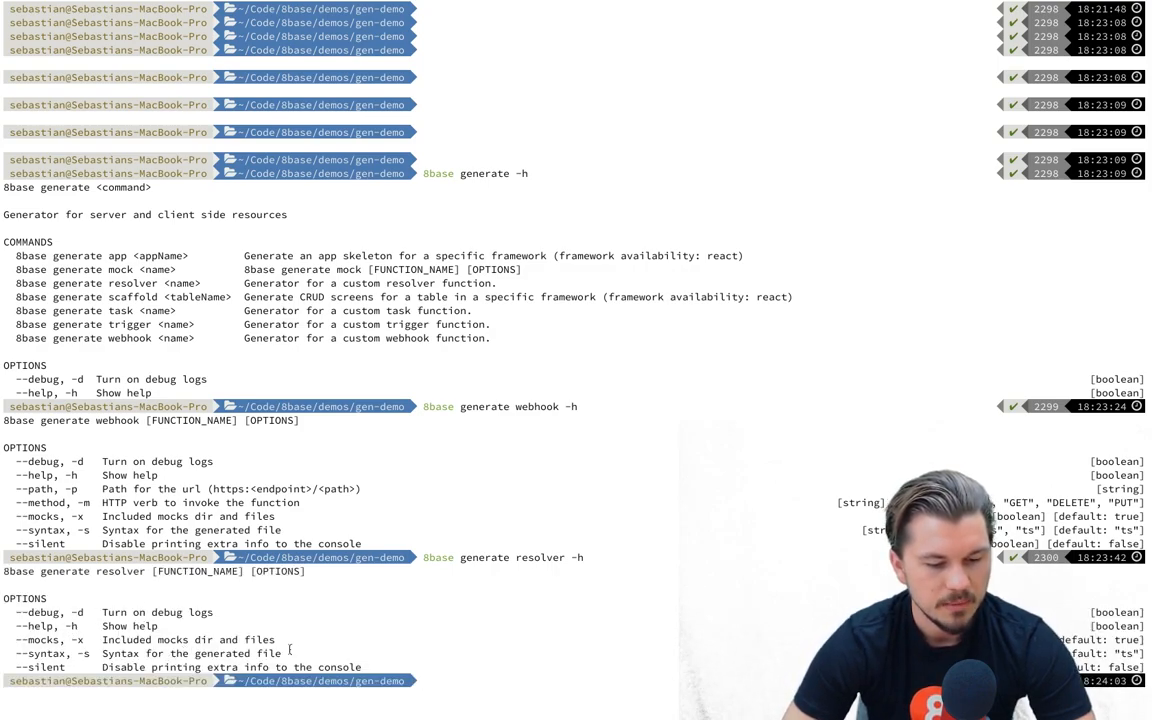
{"action": "type", "text": "8base generate resolver -h"}
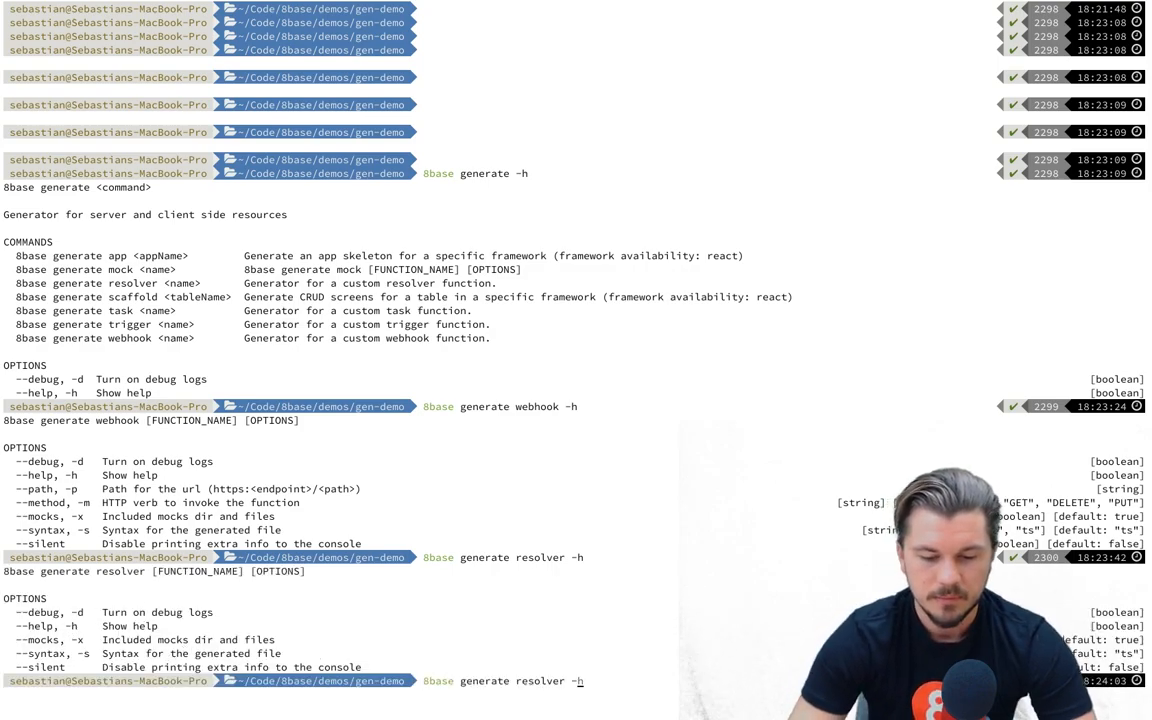
{"action": "type", "text": "-s"}
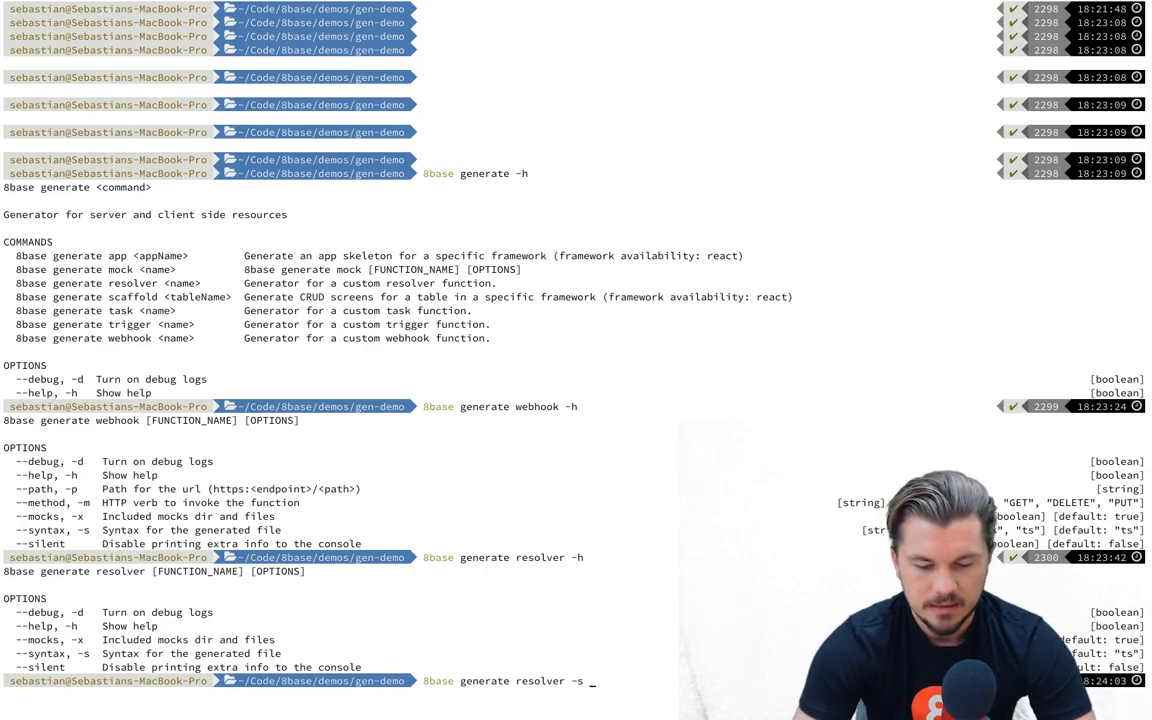
{"action": "type", "text": "\"ts\""}
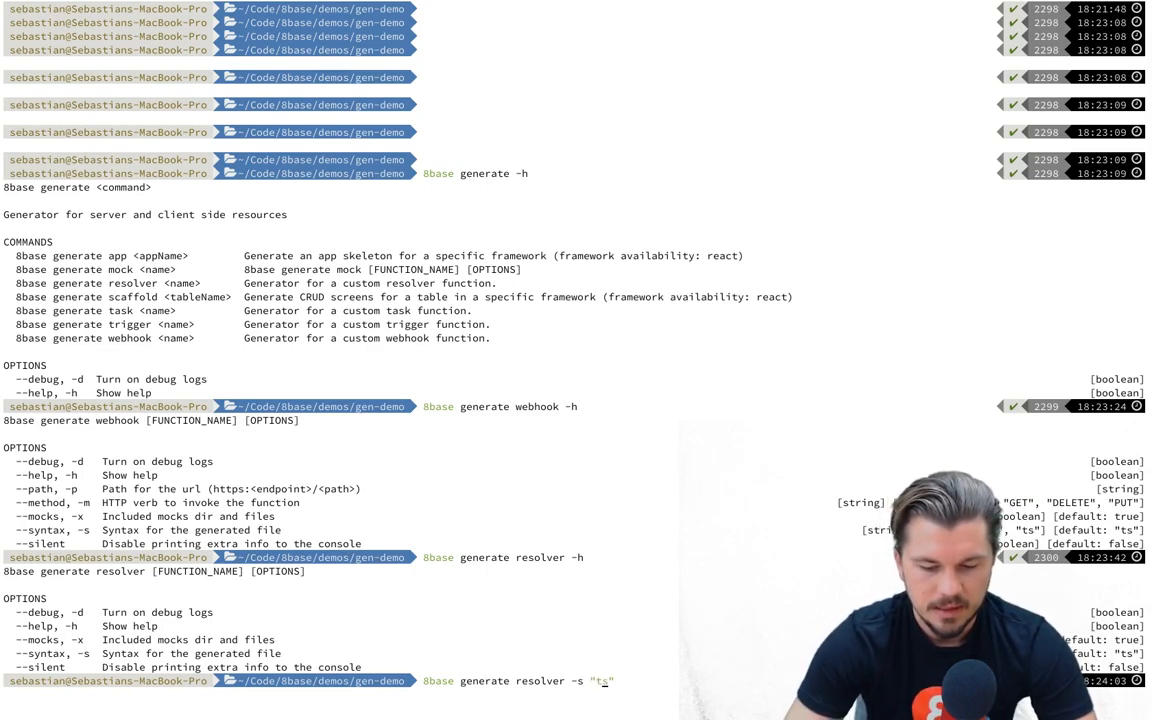
{"action": "type", "text": "_"}
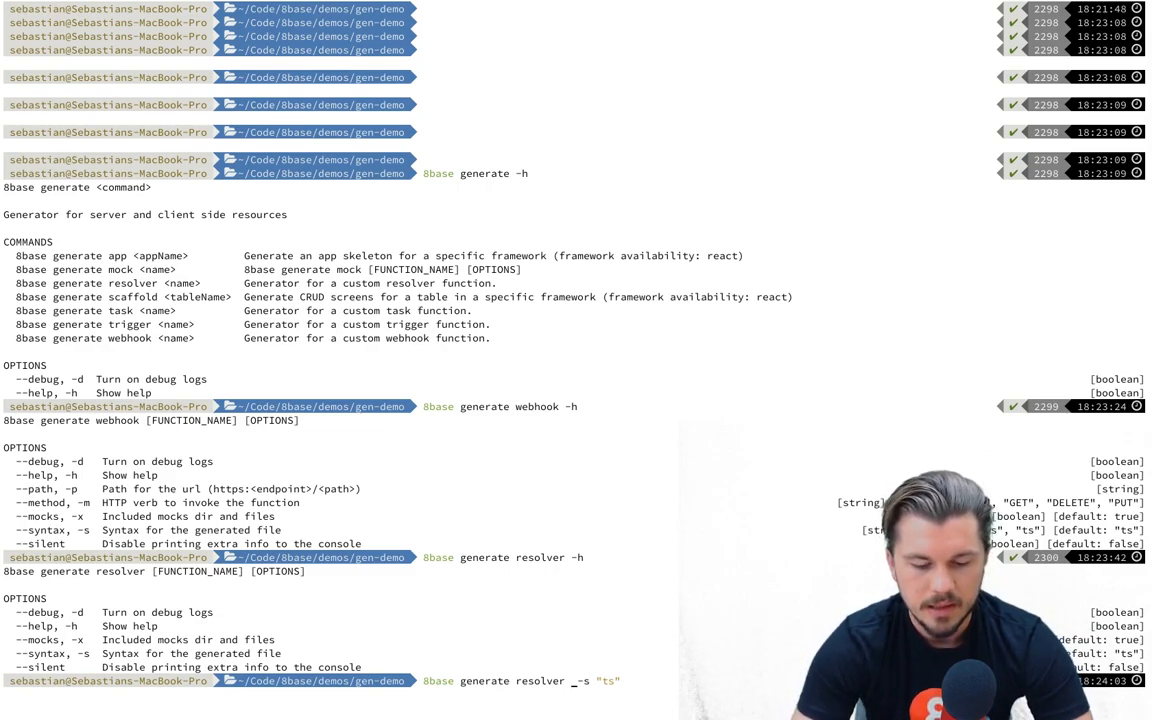
{"action": "type", "text": "getAll"}
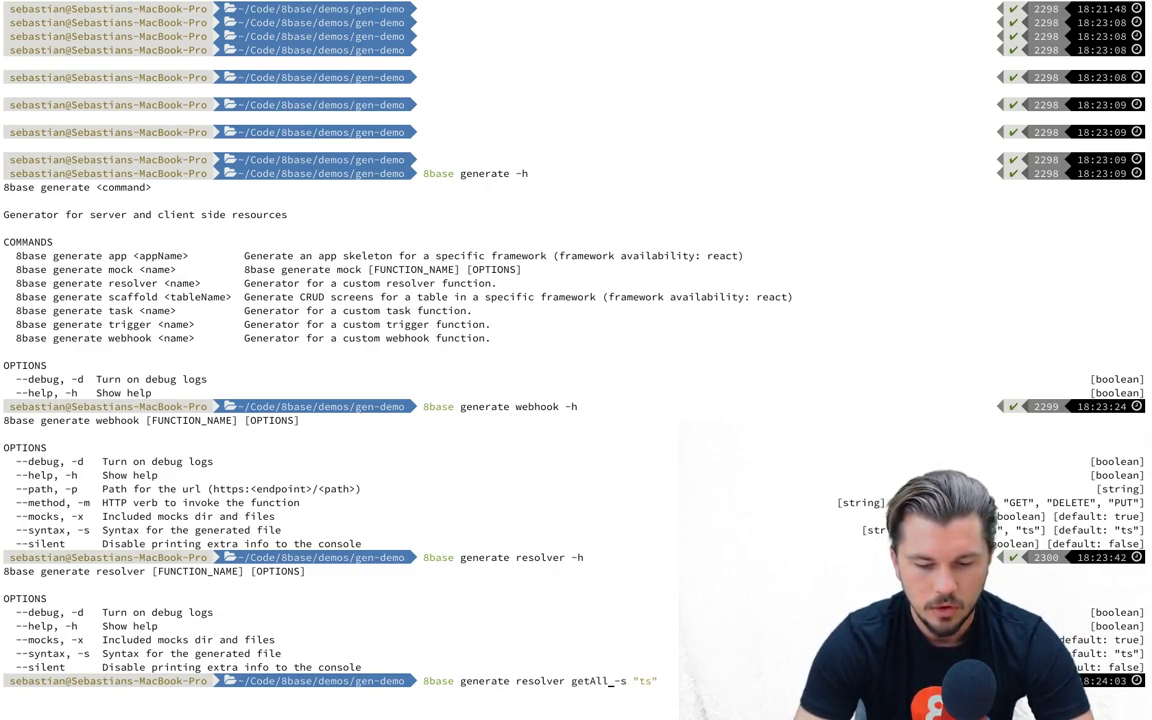
{"action": "type", "text": "Users_"}
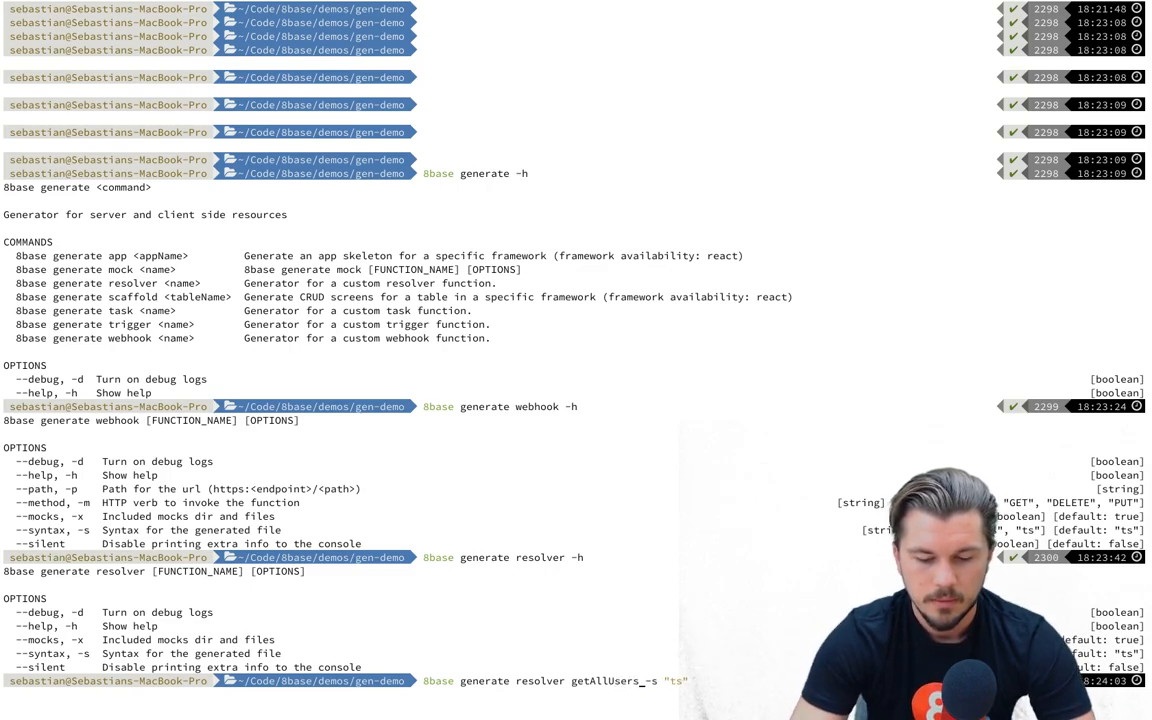
{"action": "type", "text": "ByID"}
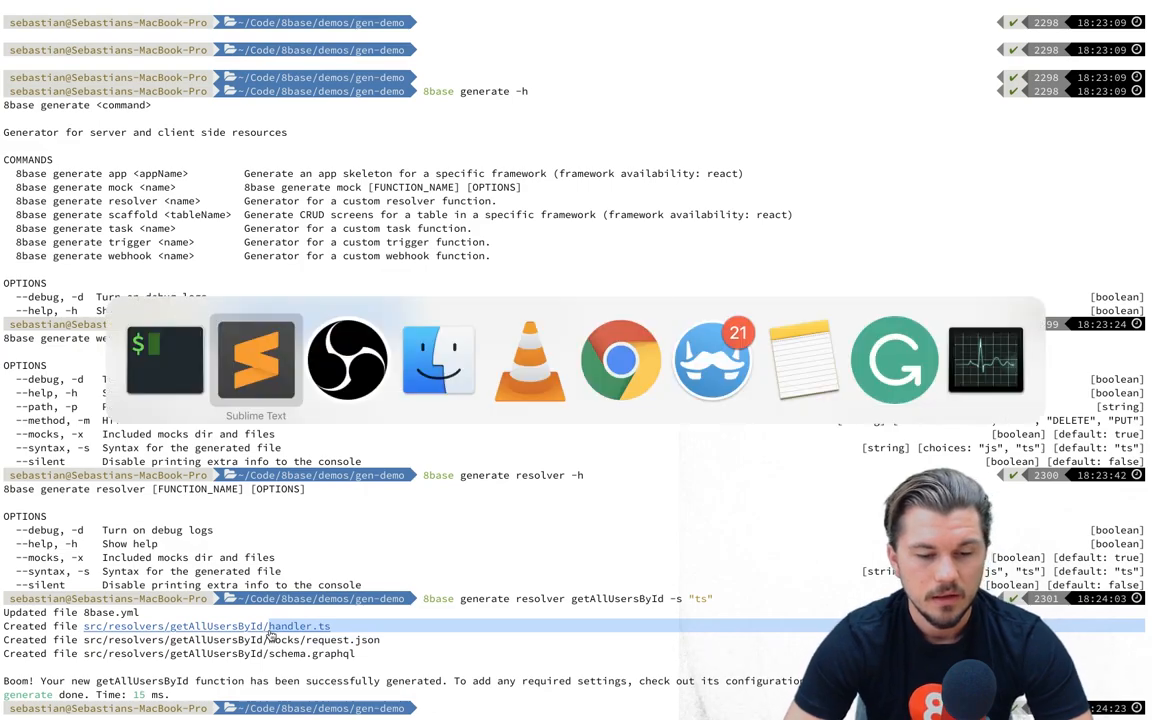
Reload 8base.yml in Sublime Text and review getAllUsersById's handler.ts and schema.graphql files.
{"action": "left_click", "coordinate": [255, 360]}
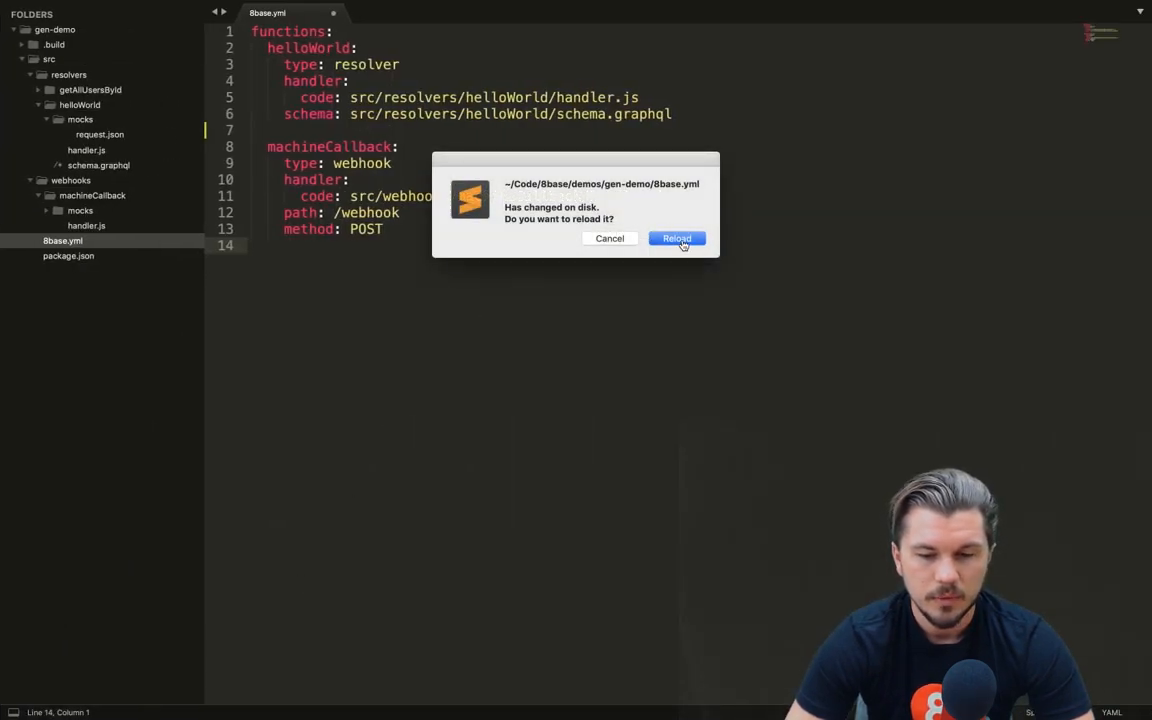
{"action": "left_click", "coordinate": [676, 238]}
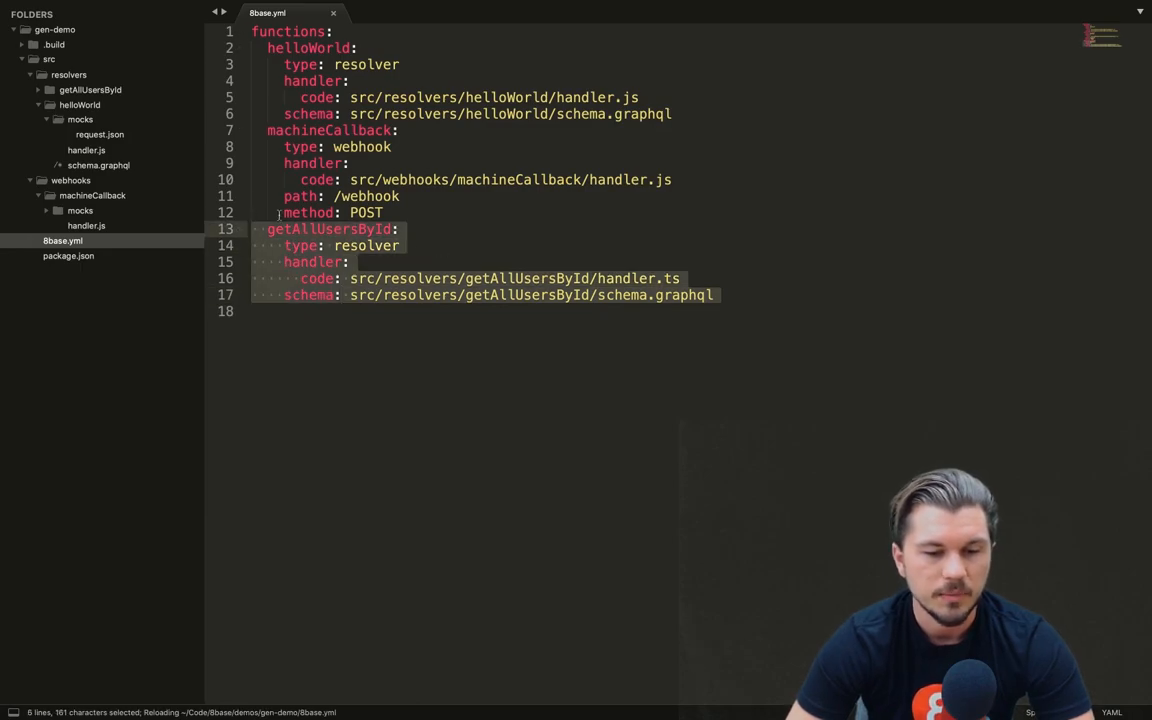
{"action": "left_click", "coordinate": [90, 89]}
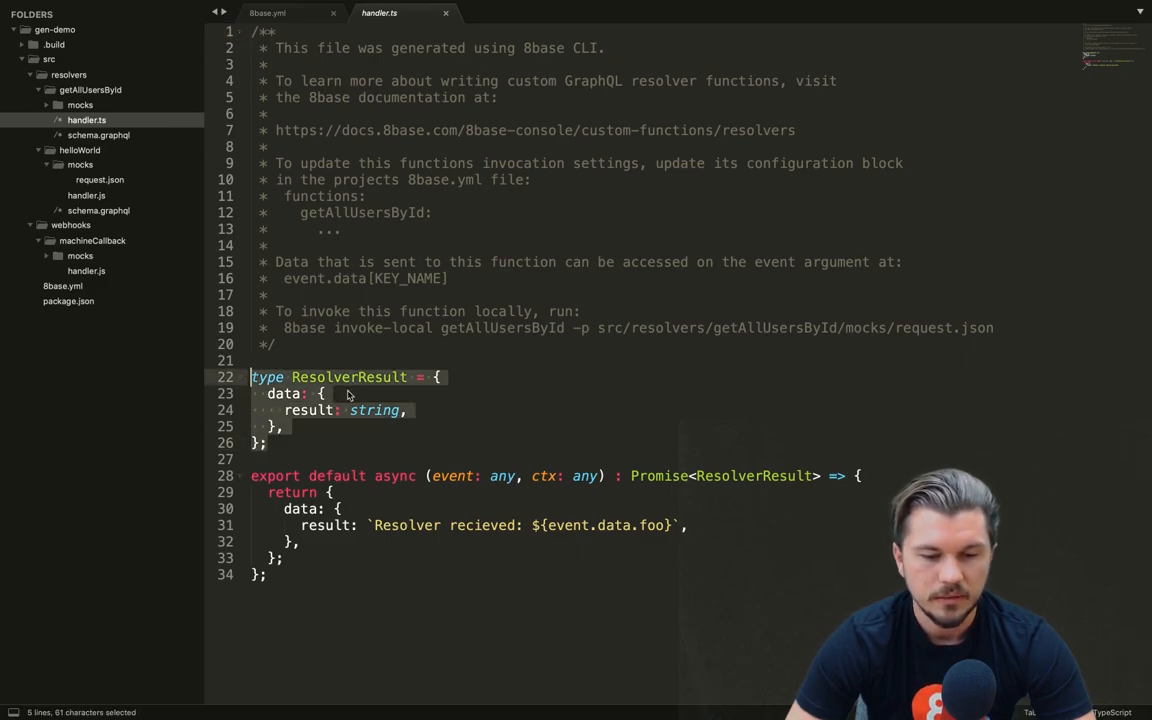
{"action": "left_click", "coordinate": [338, 410]}
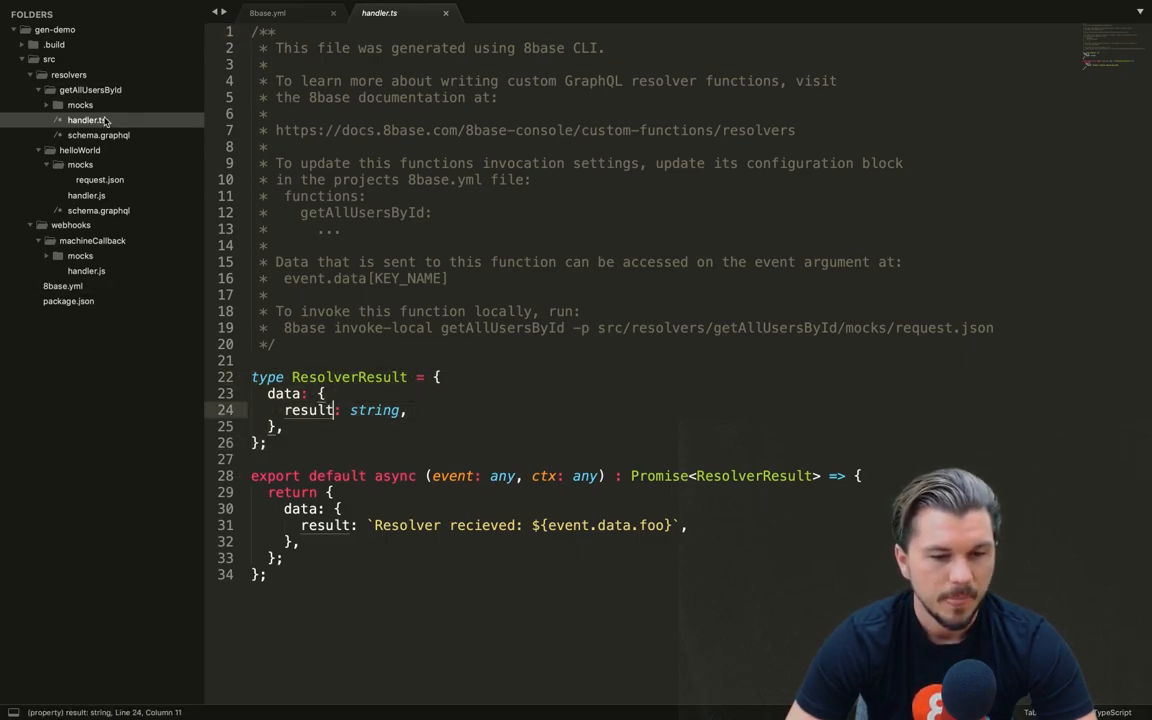
{"action": "left_click", "coordinate": [98, 135]}
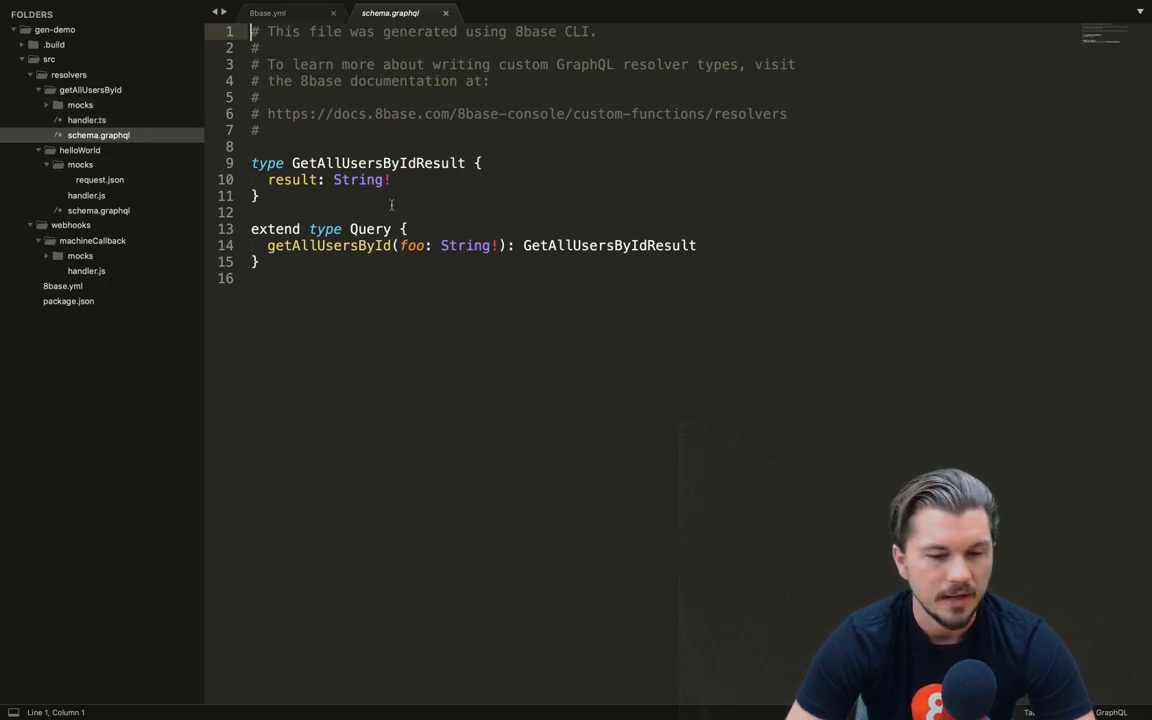
{"action": "left_click", "coordinate": [100, 120]}
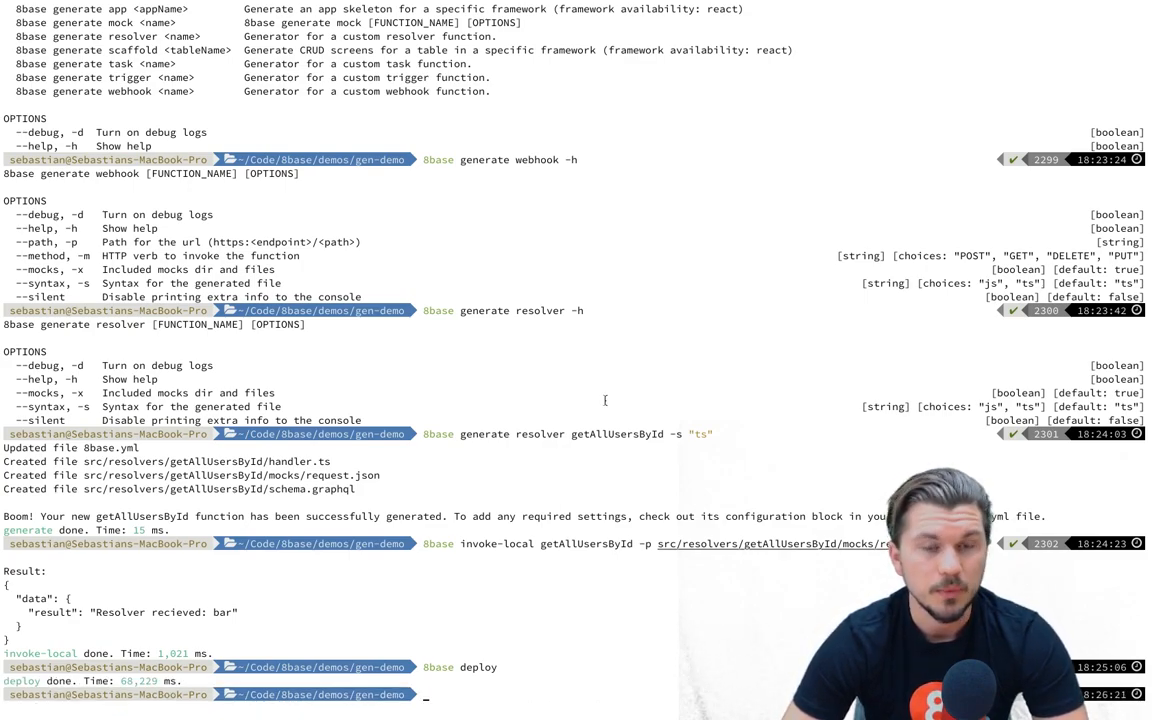
Run 8base deploy and invoke getAllUsersById remotely with the mocks request file.
{"action": "type", "text": "deploy"}
{"action": "type", "text": "8base invoke getAllUsersById -p src/resolvers/getAllUsersById/mocks"}
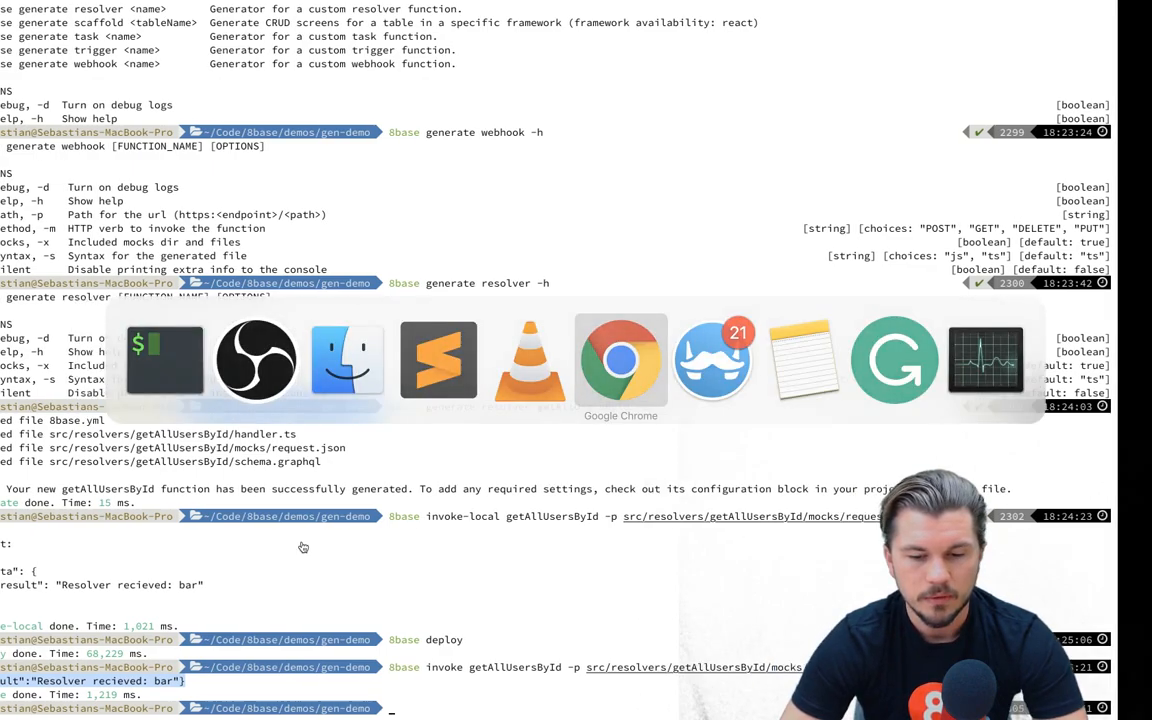
In Console Logic, view helloWorld and machineCallback configurations, then return to getAllUsersById.
{"action": "left_click", "coordinate": [620, 360]}
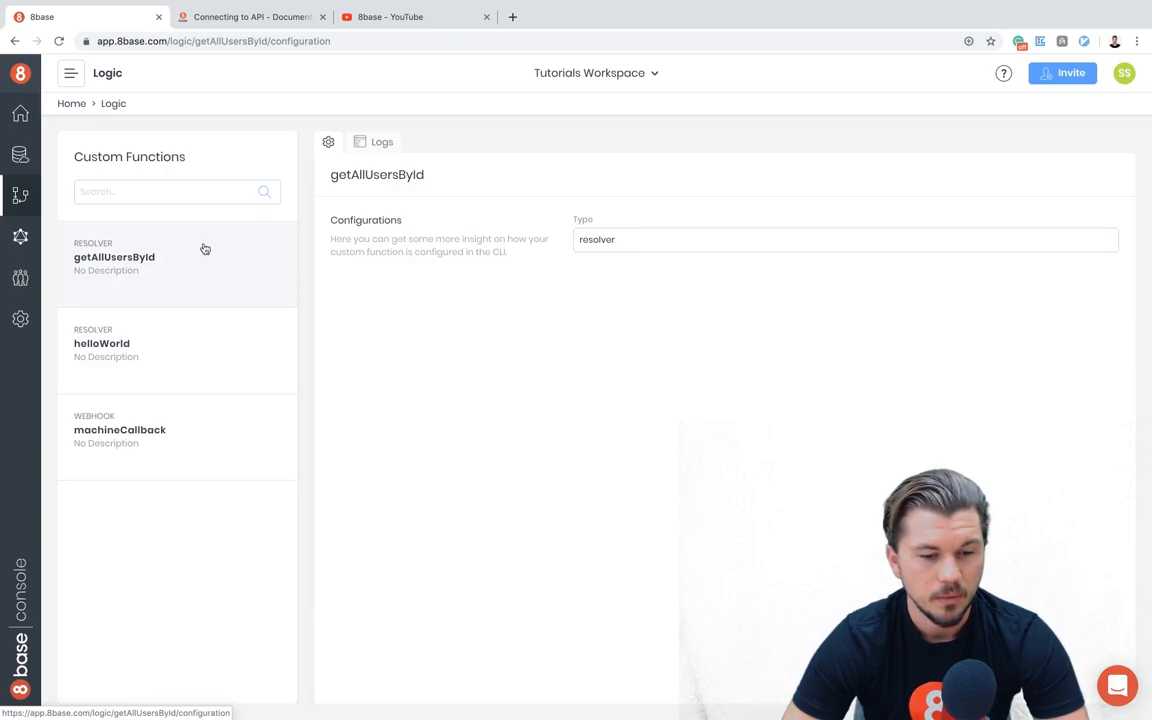
{"action": "mouse_move", "coordinate": [205, 356]}
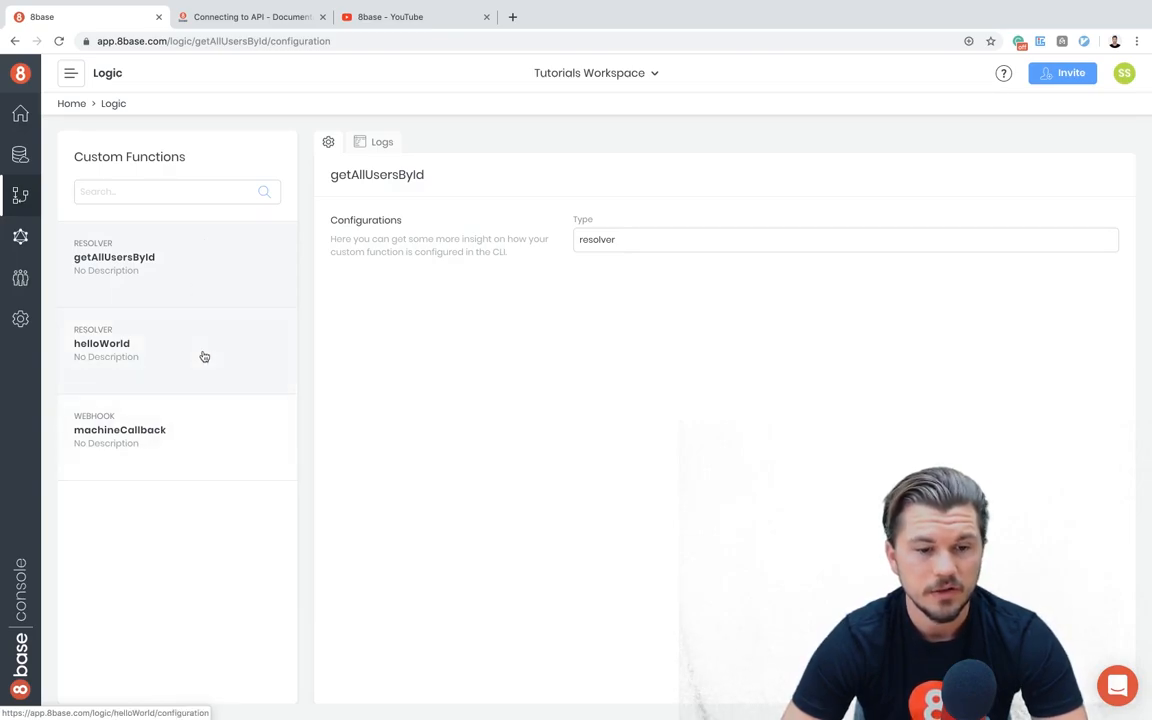
{"action": "mouse_move", "coordinate": [163, 460]}
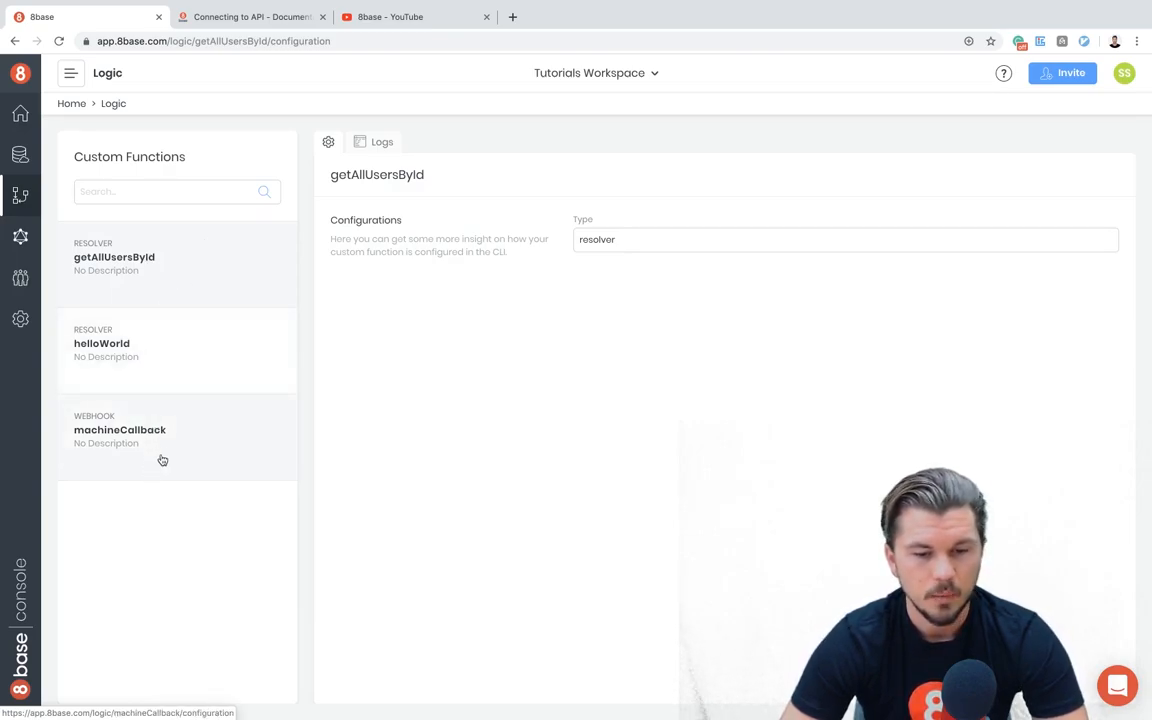
{"action": "left_click", "coordinate": [101, 343]}
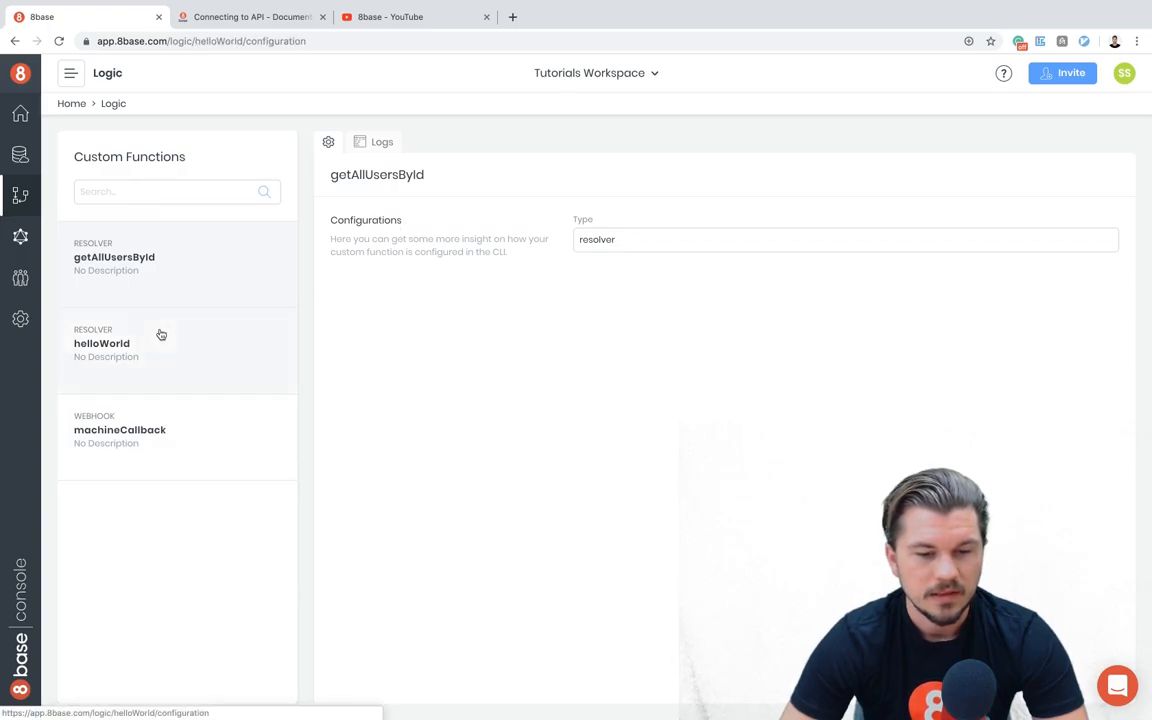
{"action": "left_click", "coordinate": [119, 429]}
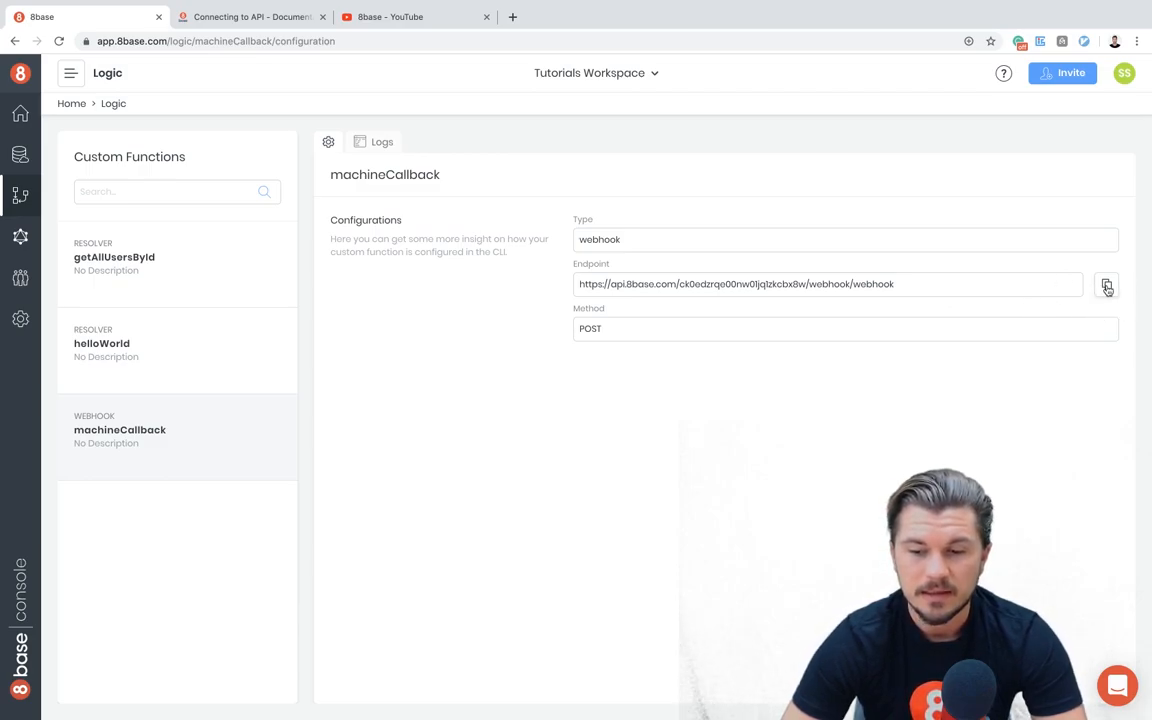
{"action": "left_click", "coordinate": [1106, 285]}
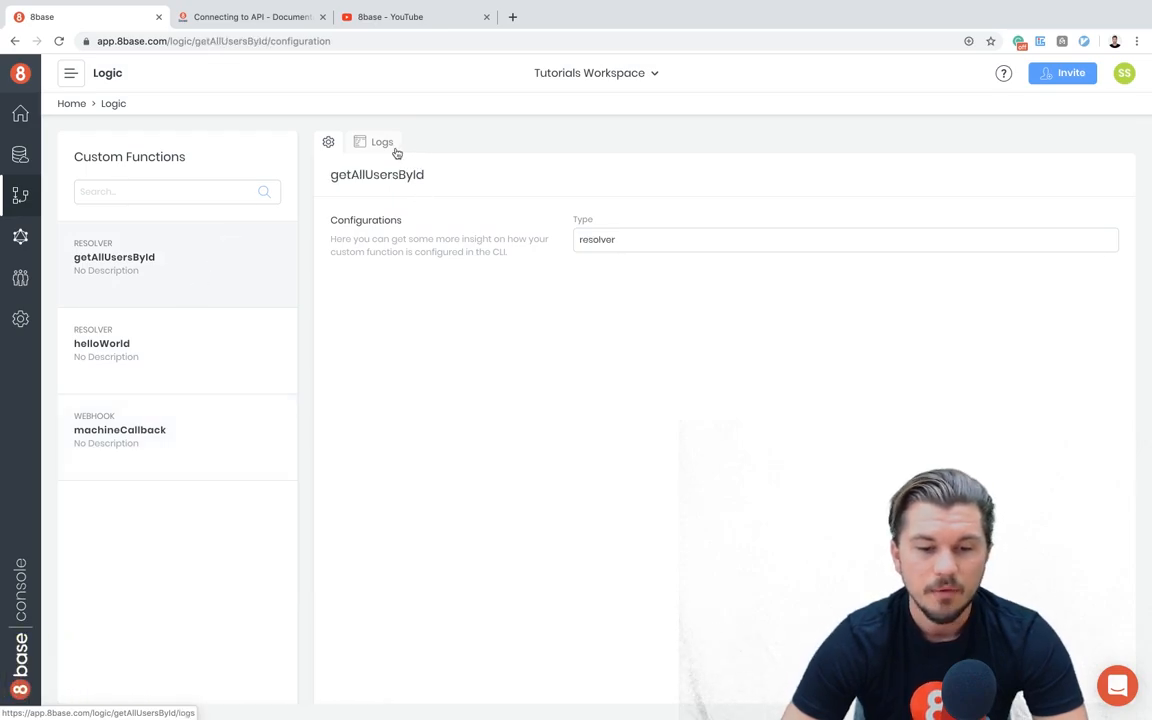
Open getAllUsersById's Logs tab to show its START, END and REPORT entries.
{"action": "left_click", "coordinate": [382, 141]}
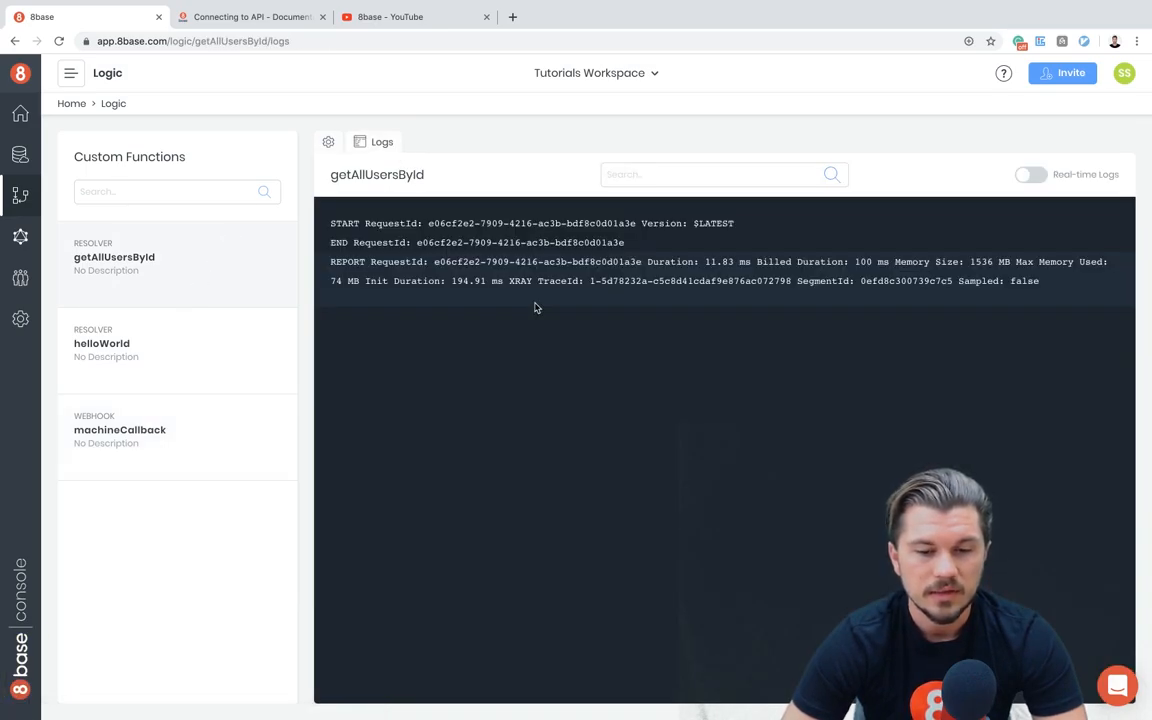
{"action": "mouse_move", "coordinate": [1053, 293]}
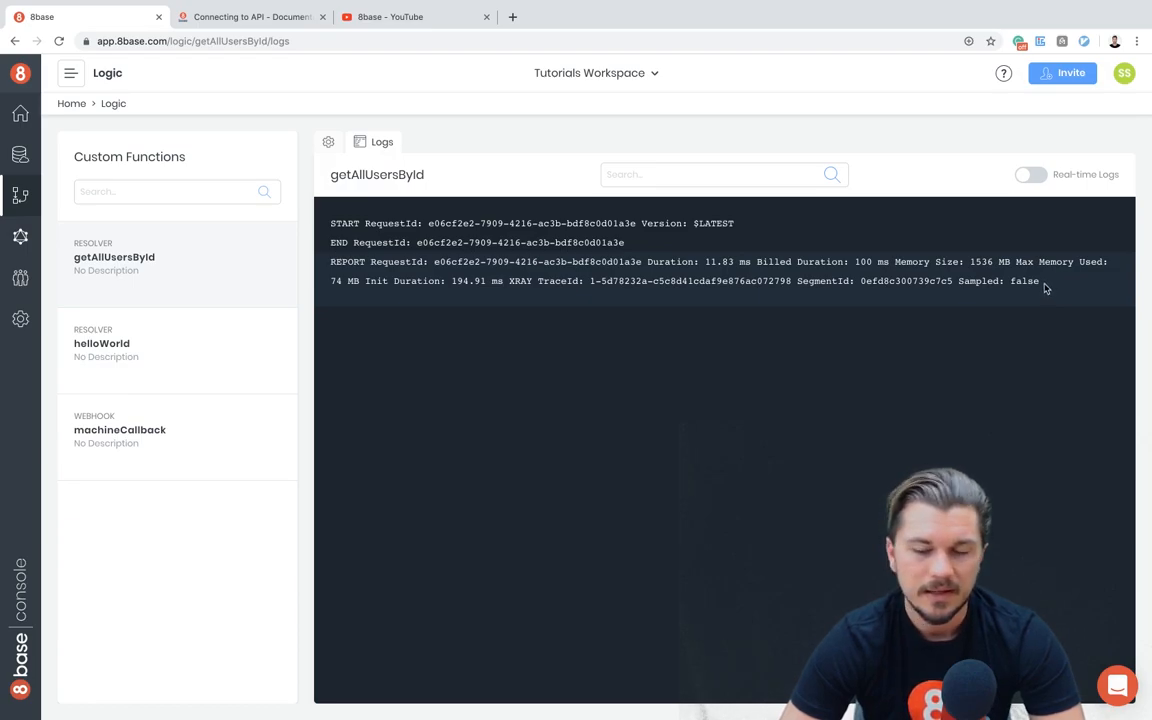
{"action": "mouse_move", "coordinate": [880, 288]}
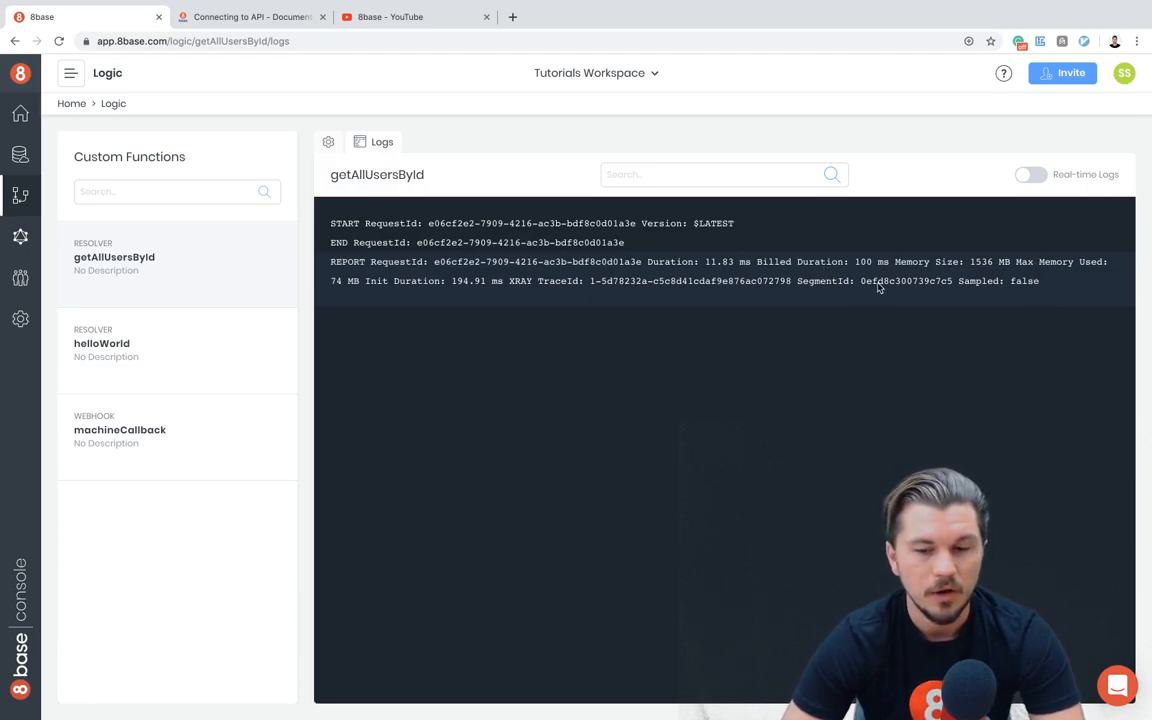
{"action": "mouse_move", "coordinate": [712, 287]}
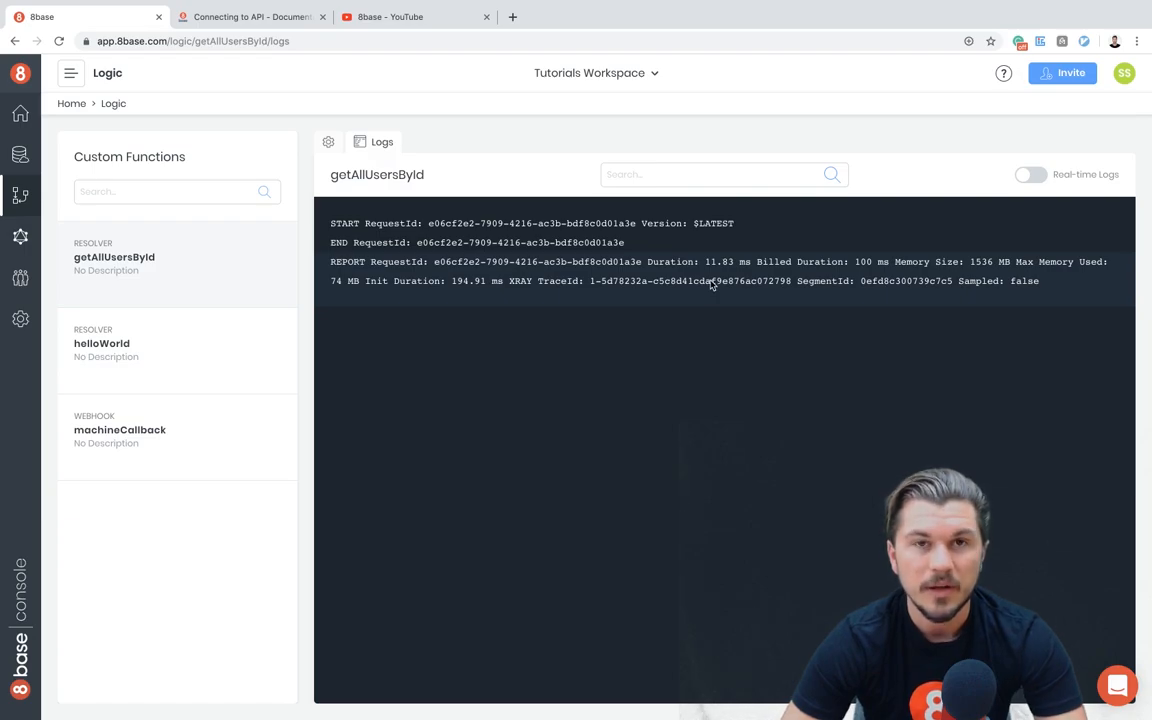
{"action": "mouse_move", "coordinate": [700, 300]}
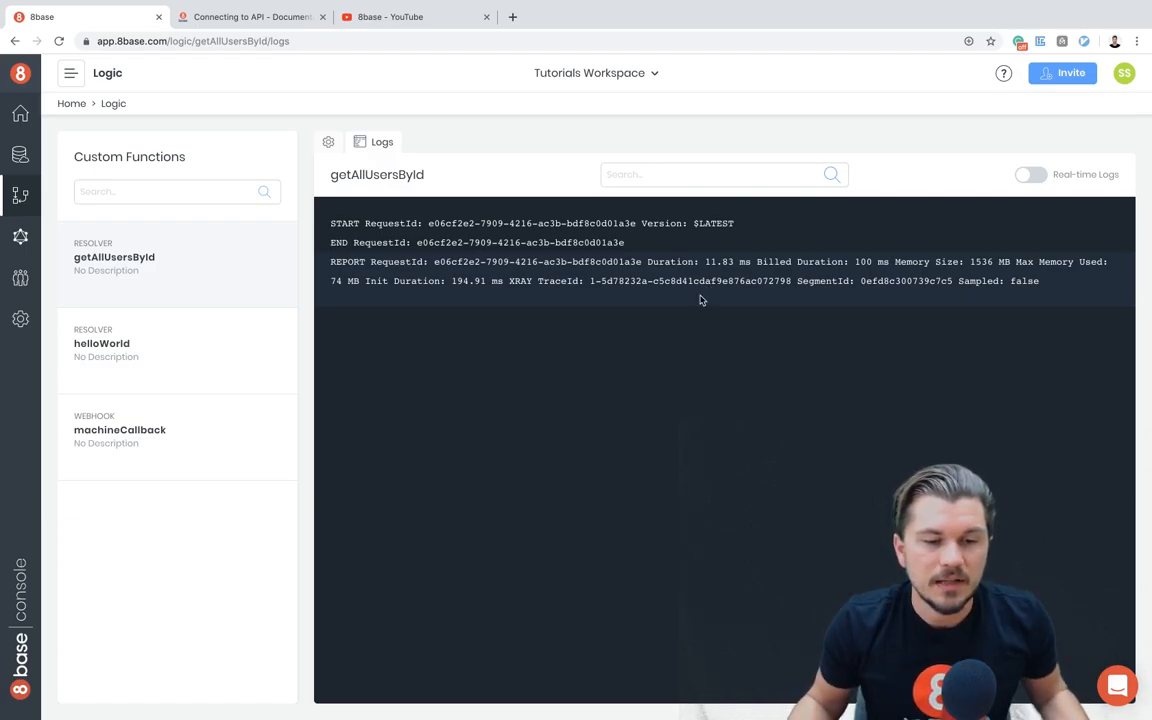